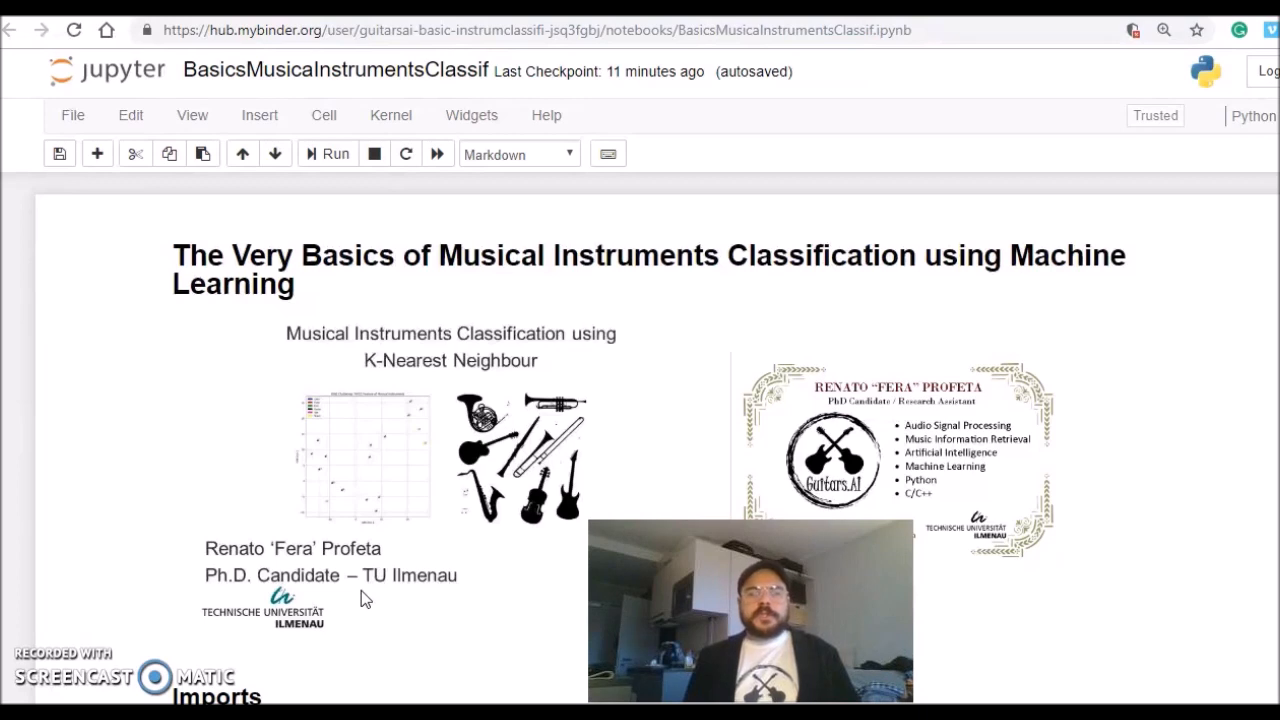
pyautogui.moveTo(608, 350)
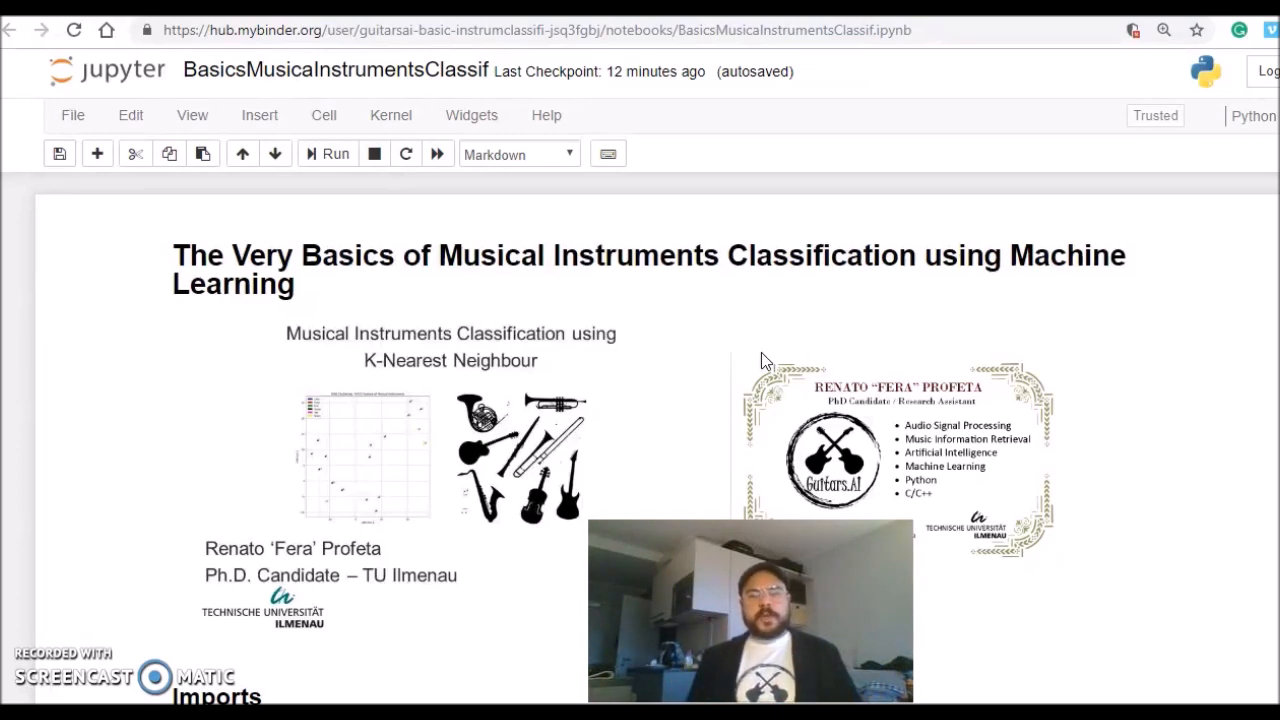
pyautogui.moveTo(856, 190)
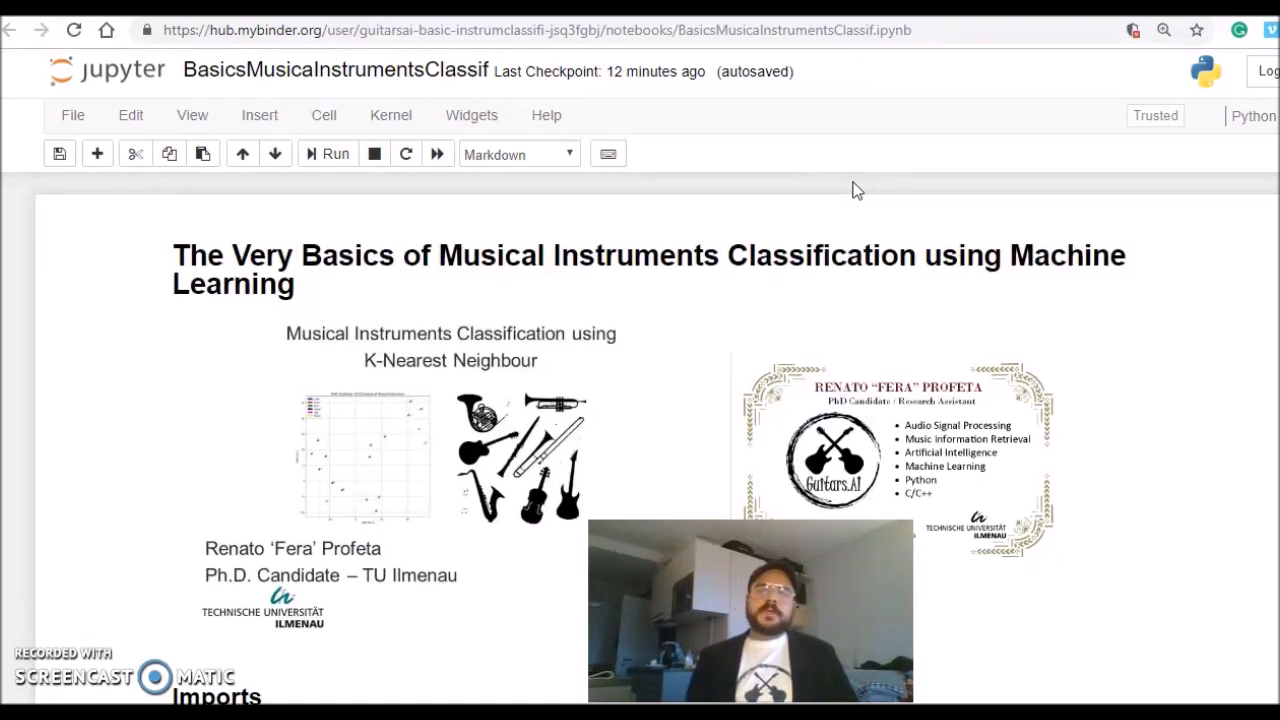
pyautogui.moveTo(716, 124)
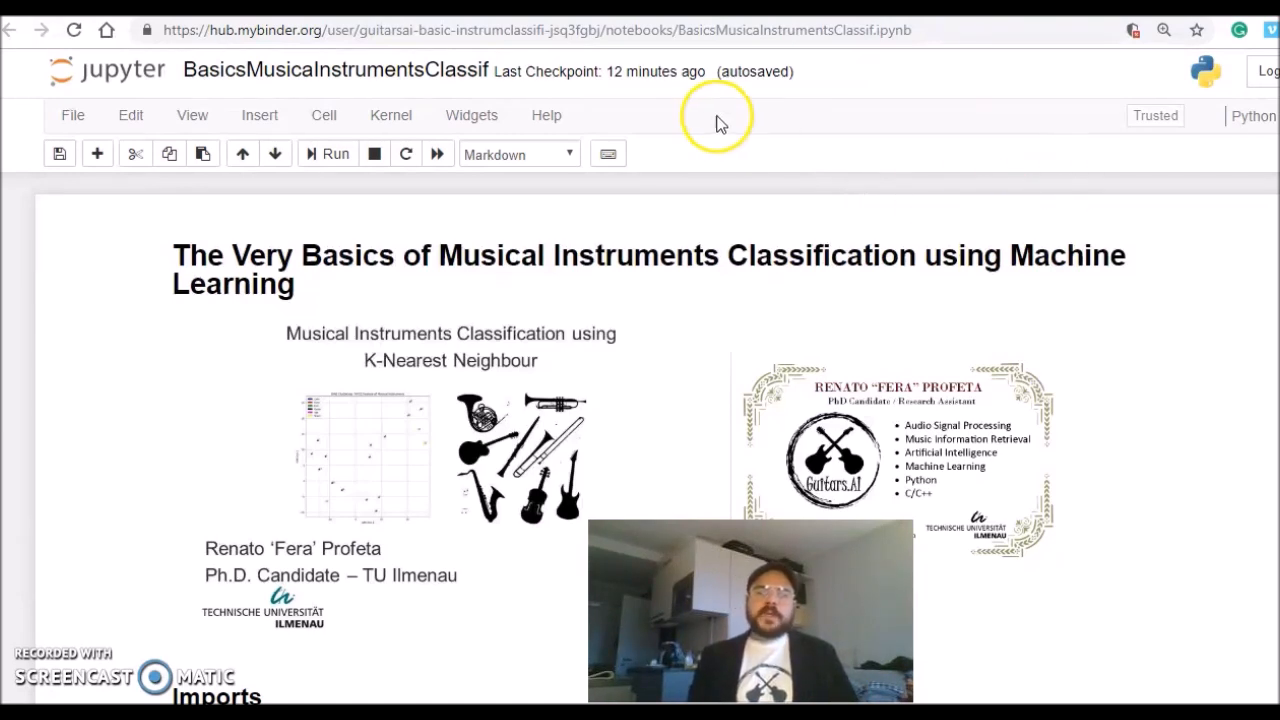
pyautogui.scroll(-3)
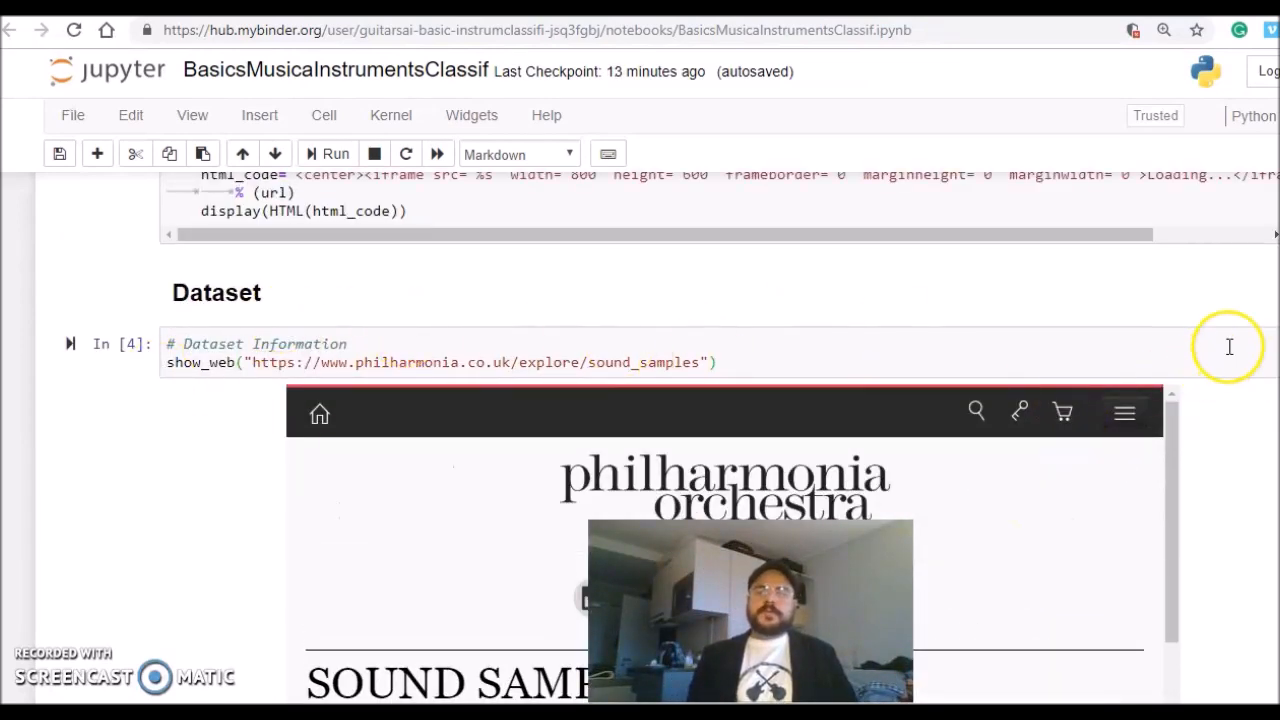
pyautogui.scroll(-3)
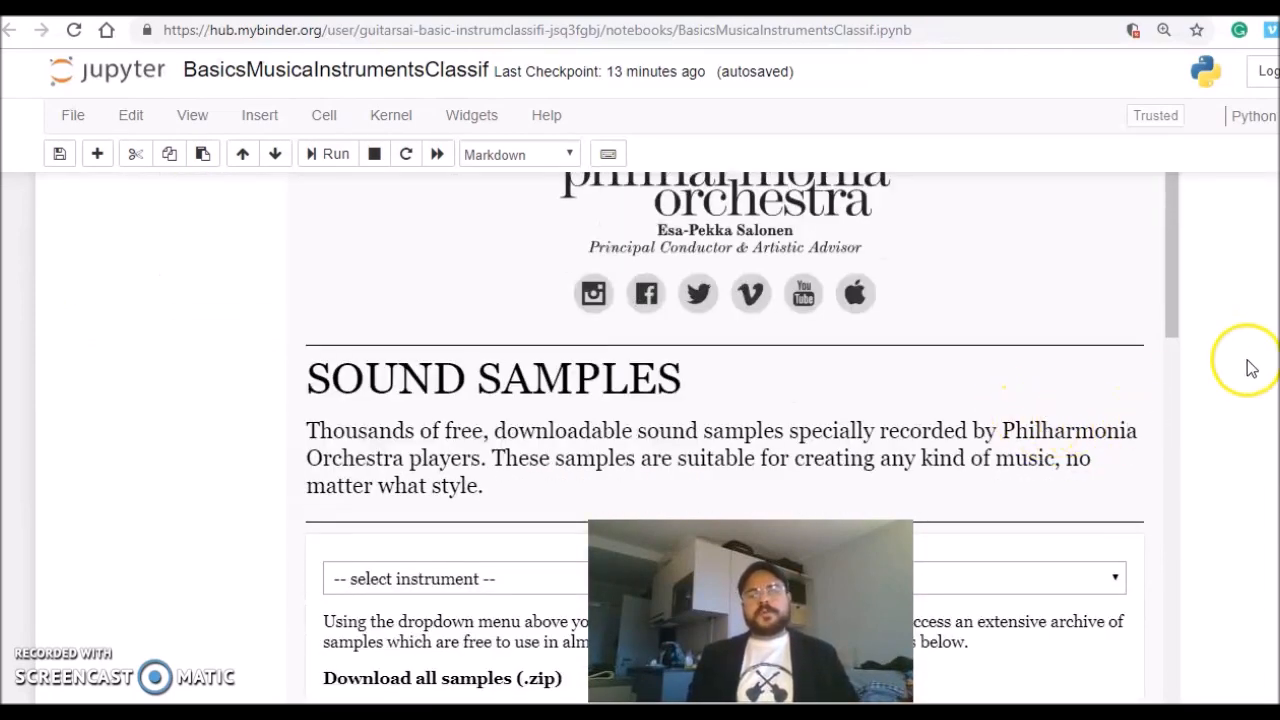
pyautogui.scroll(-3)
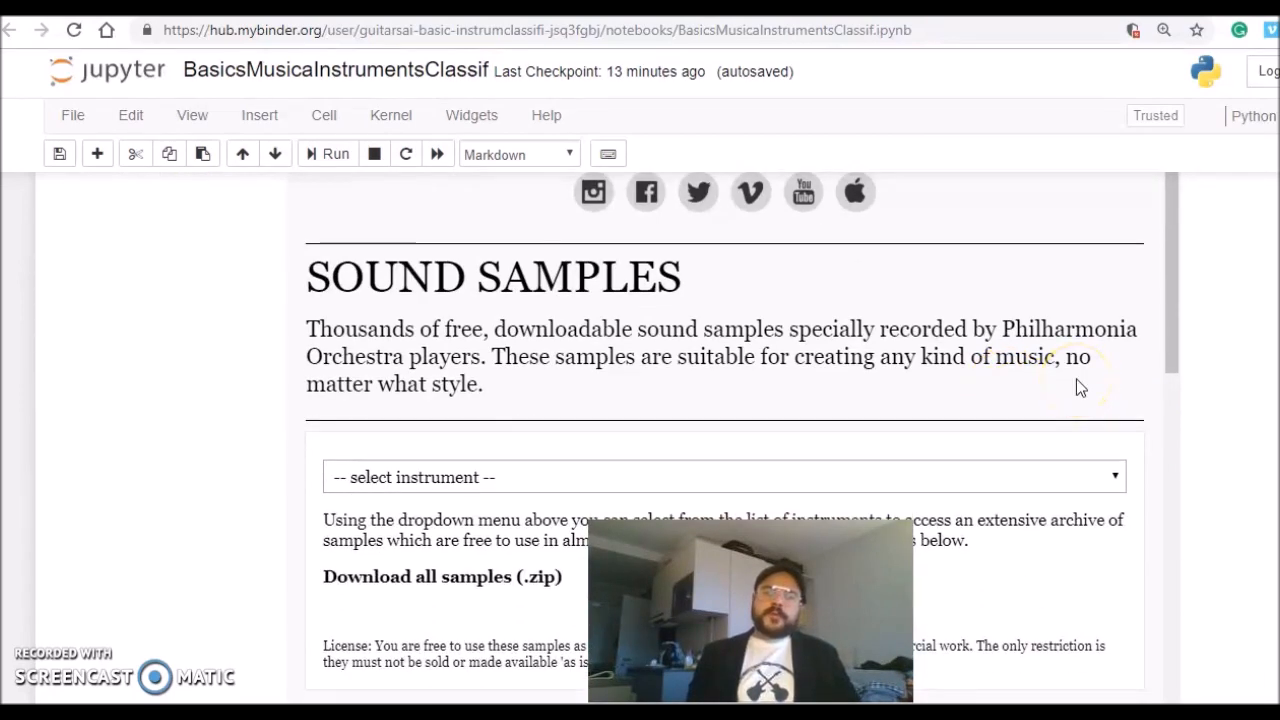
pyautogui.moveTo(1240, 404)
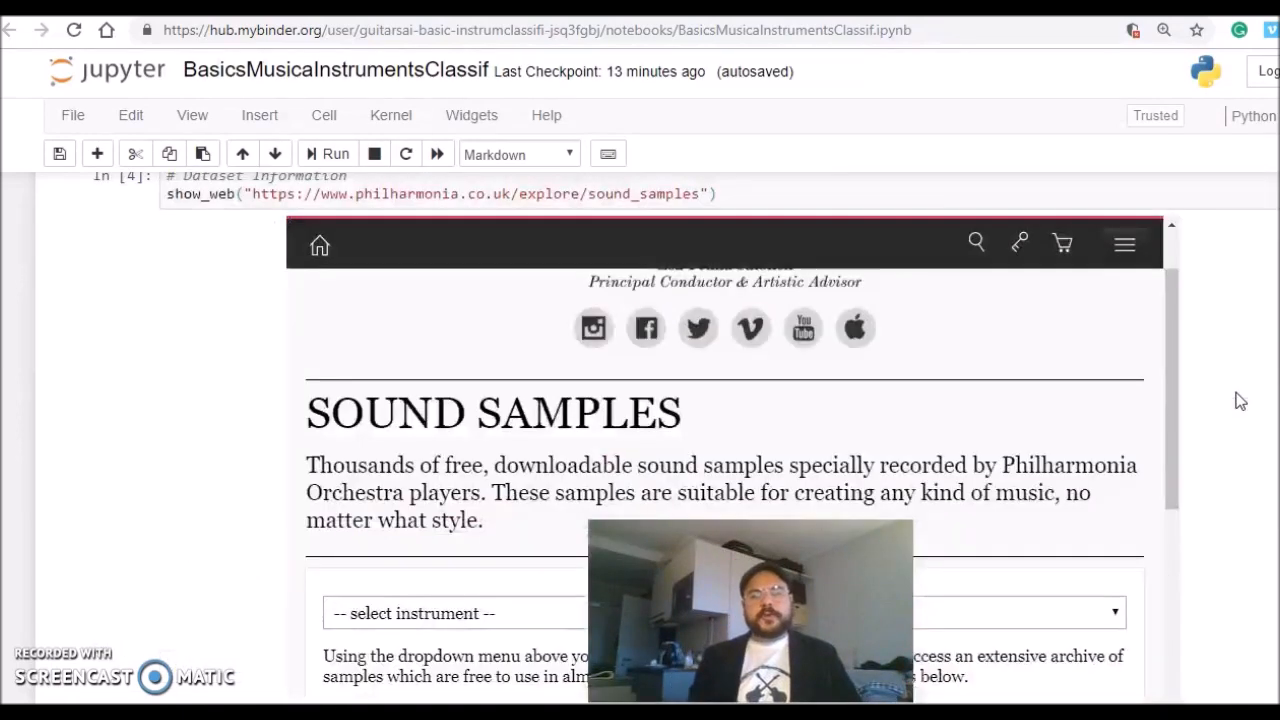
pyautogui.scroll(-3)
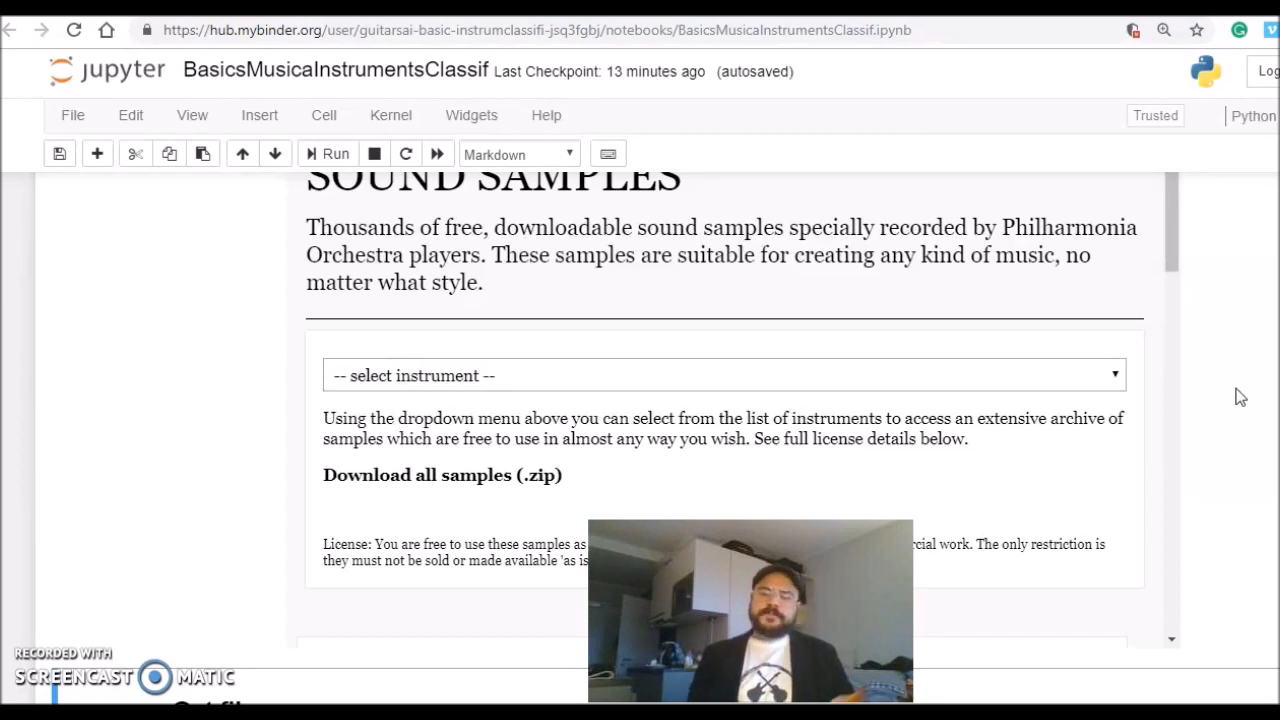
pyautogui.moveTo(1232, 306)
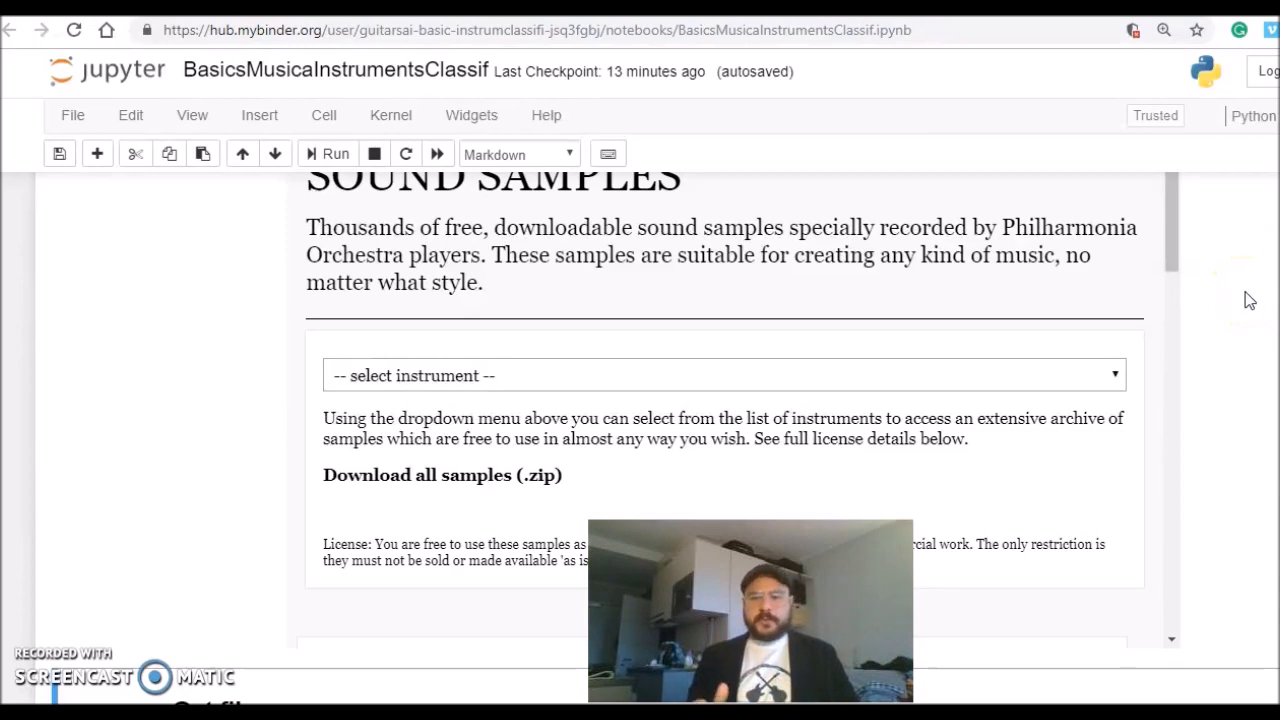
pyautogui.scroll(-3)
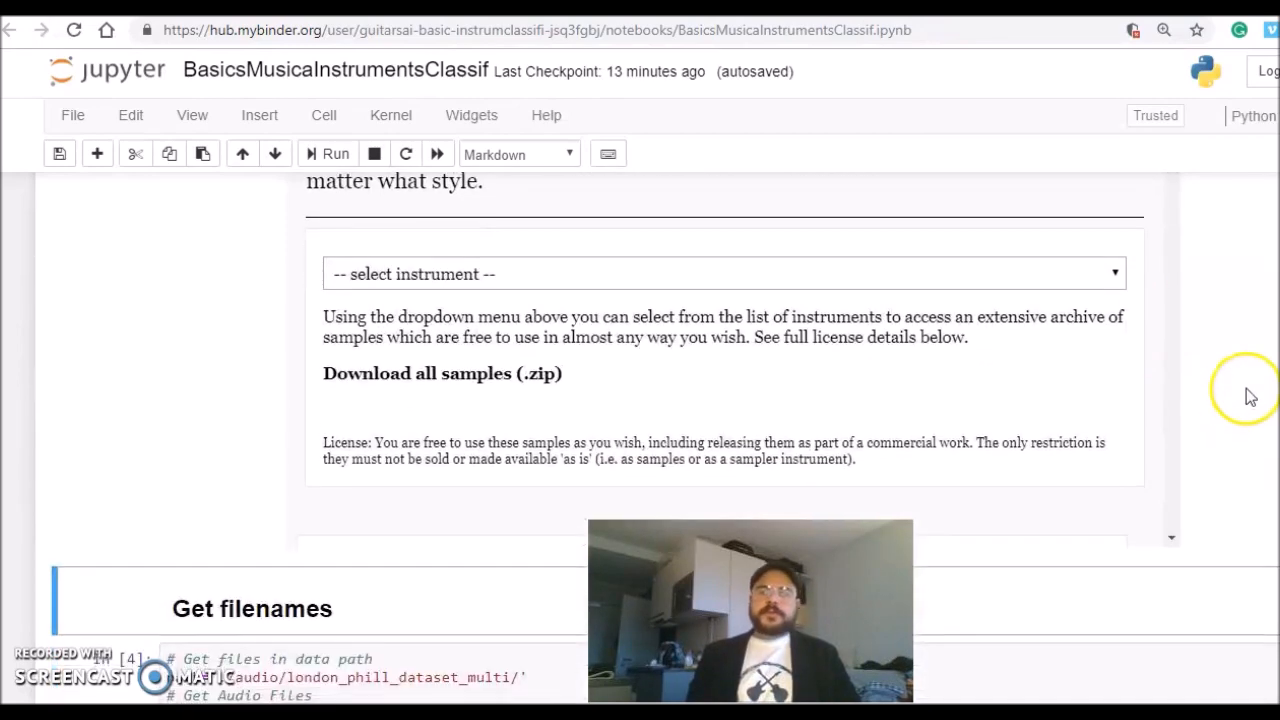
pyautogui.scroll(-3)
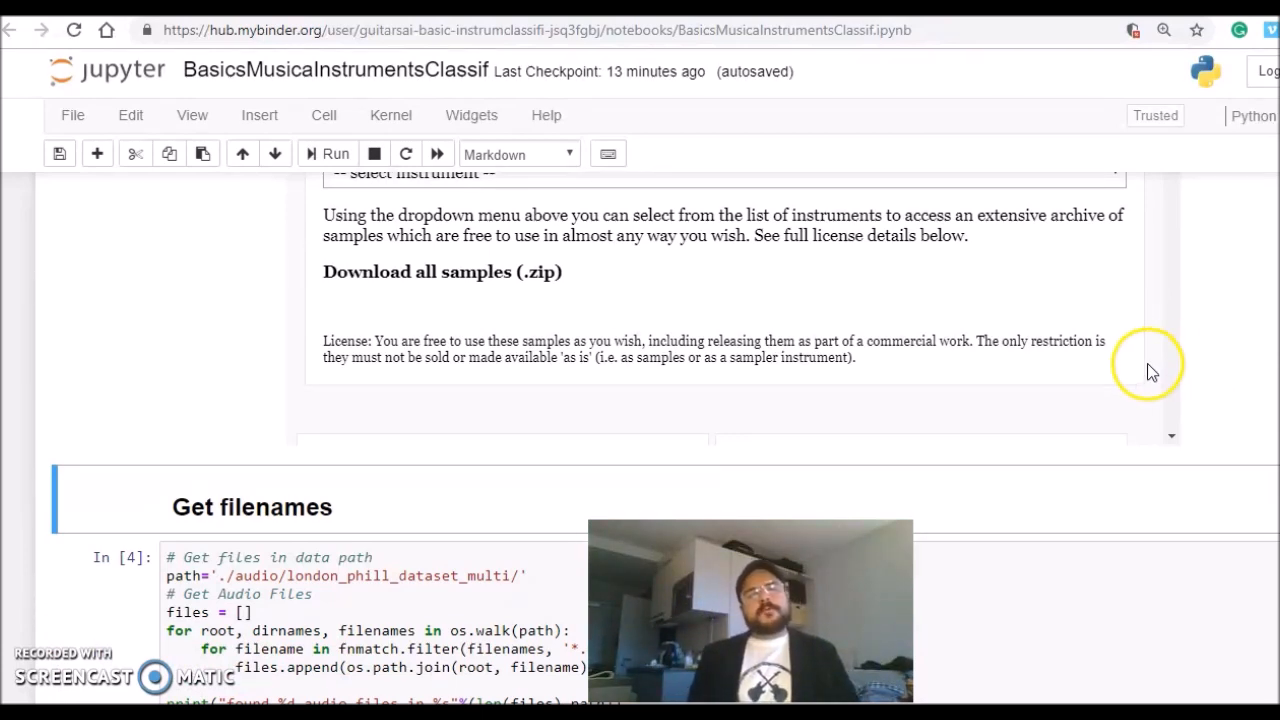
pyautogui.scroll(-3)
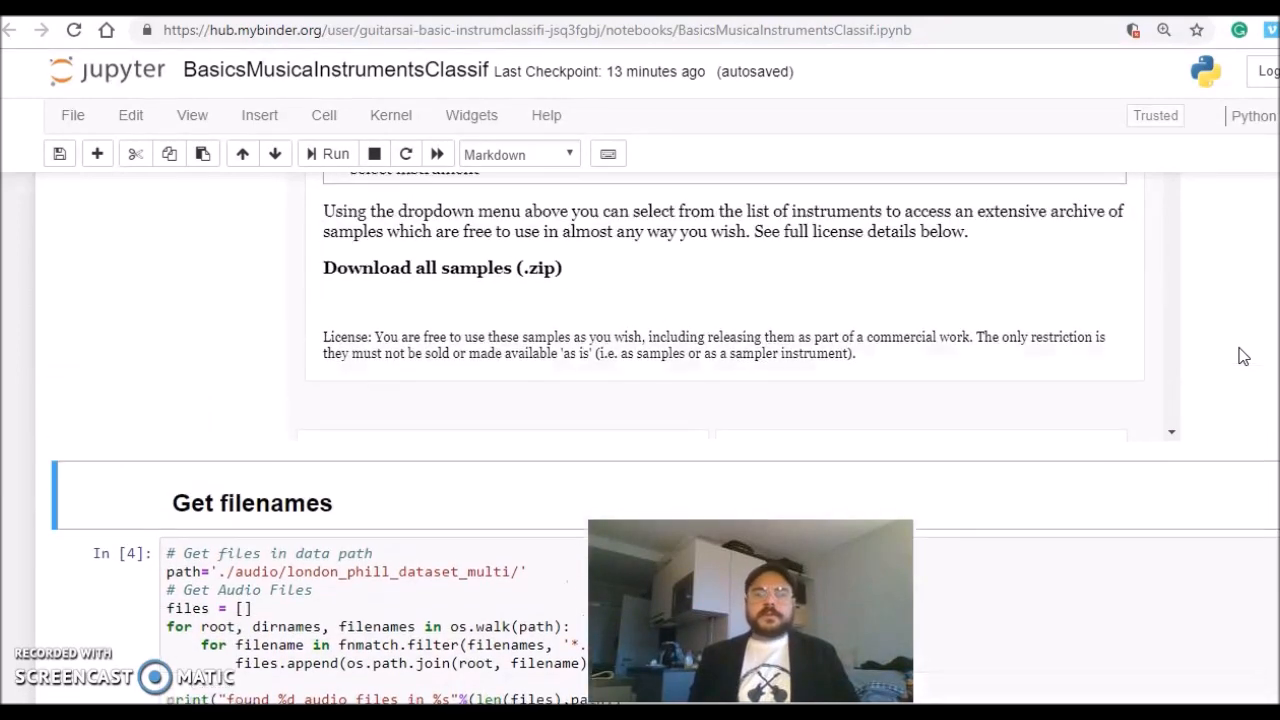
pyautogui.scroll(-3)
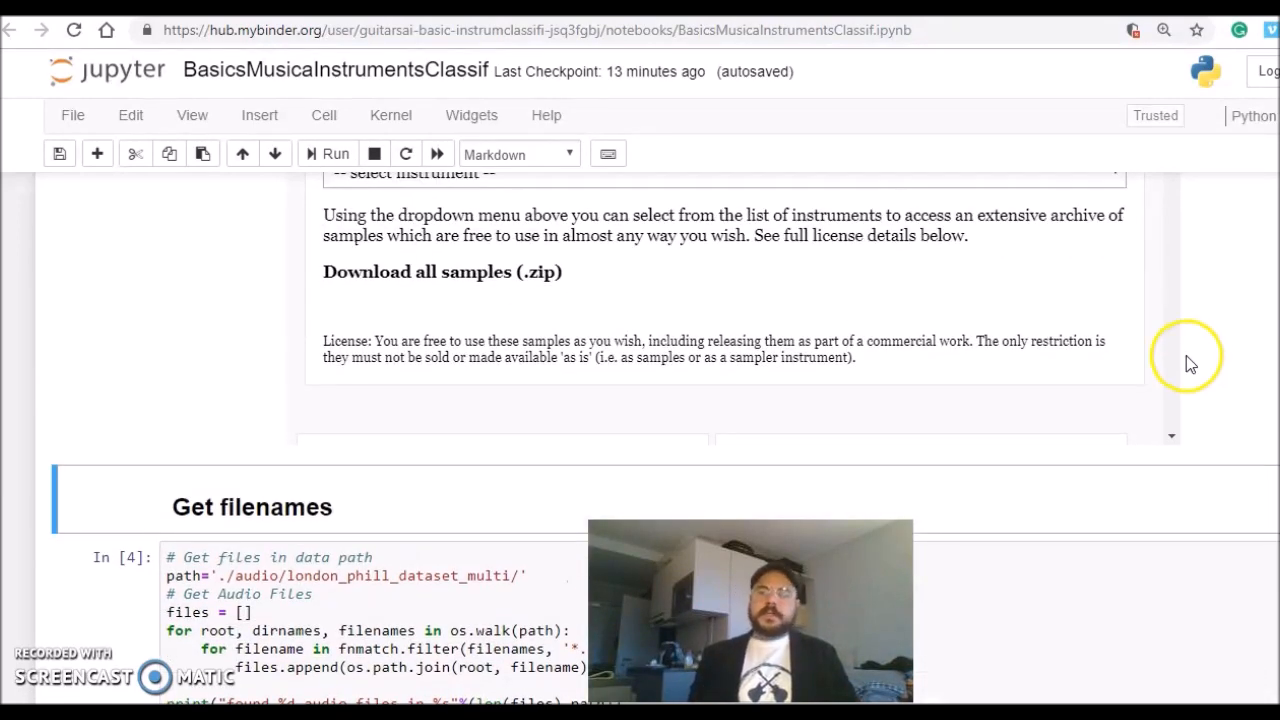
pyautogui.scroll(-3)
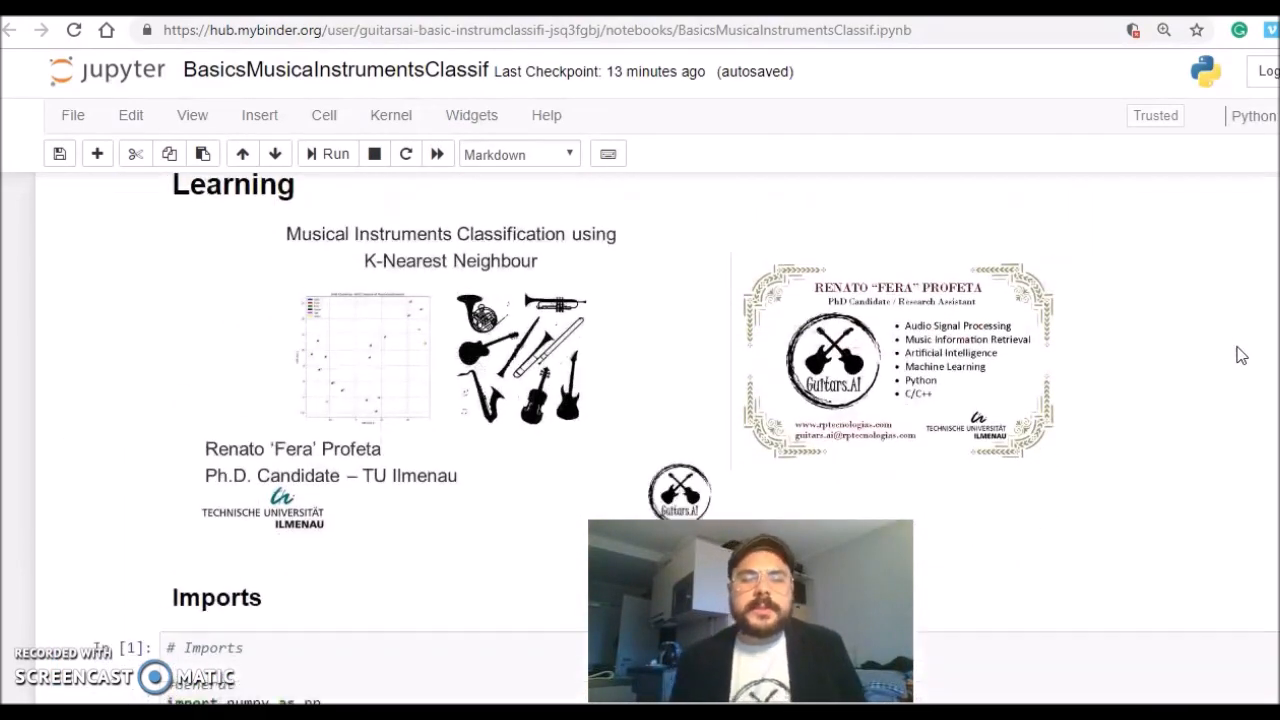
pyautogui.scroll(-3)
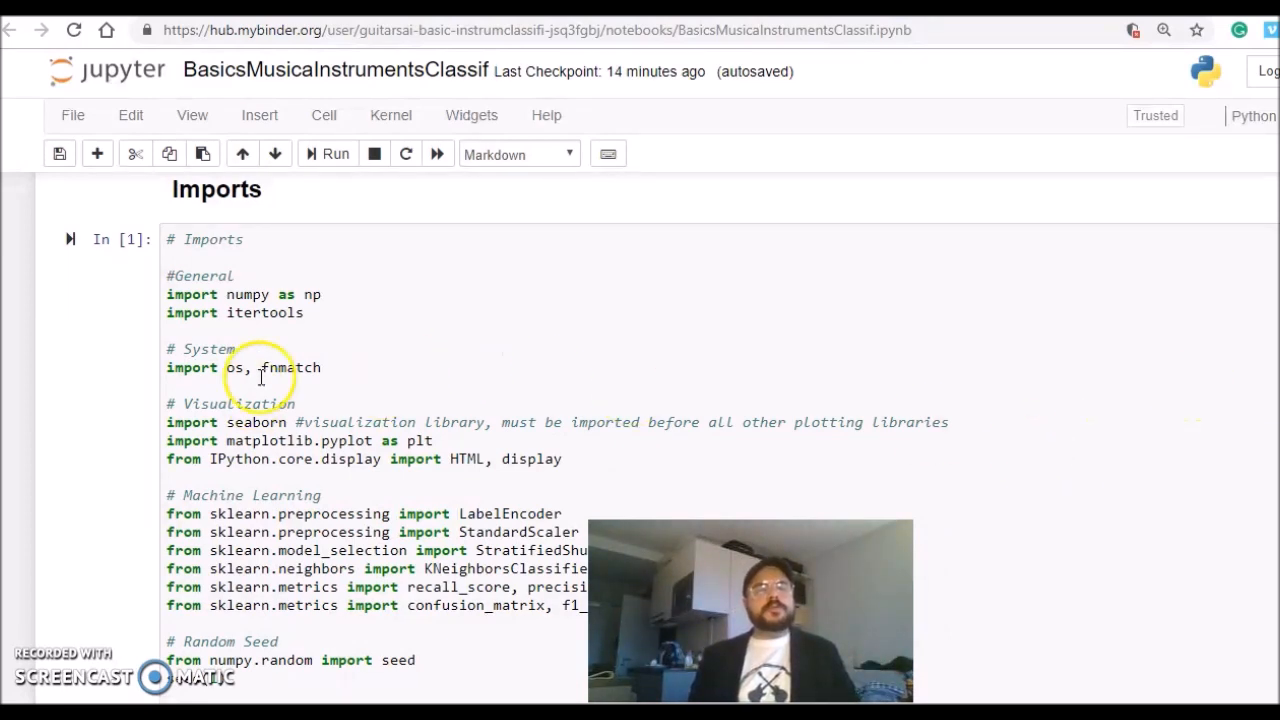
pyautogui.moveTo(916, 410)
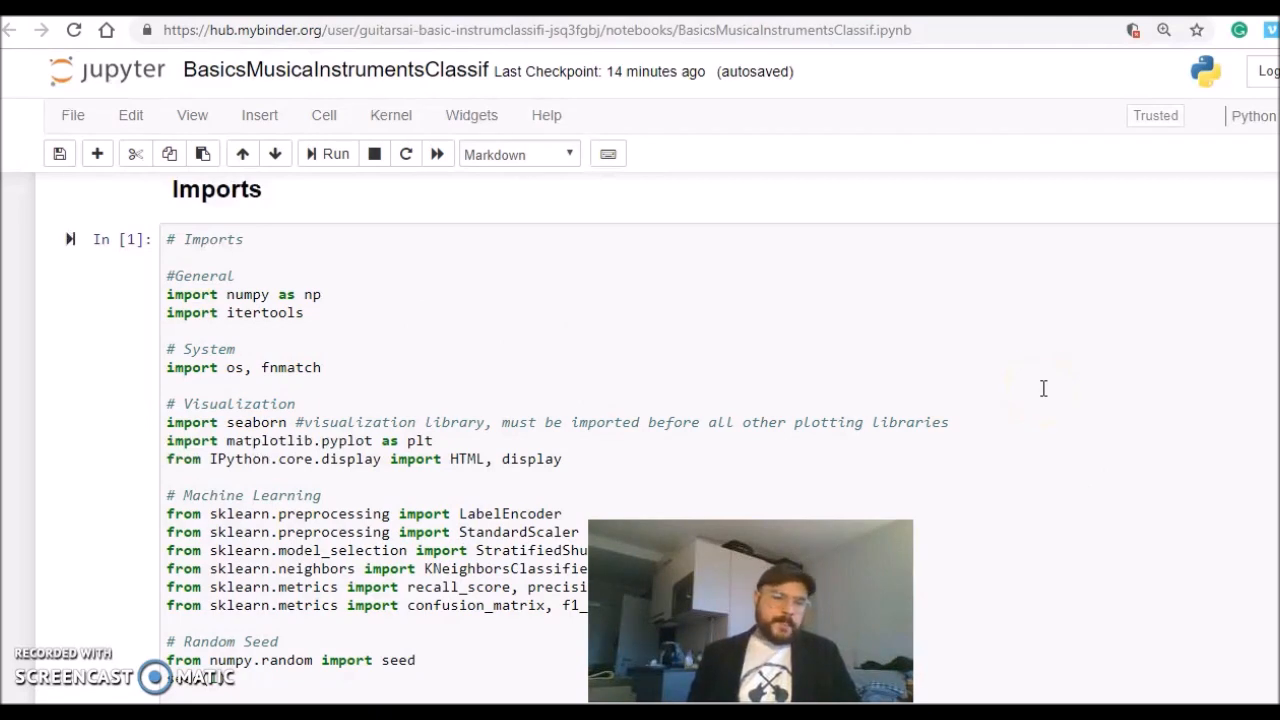
pyautogui.moveTo(1016, 392)
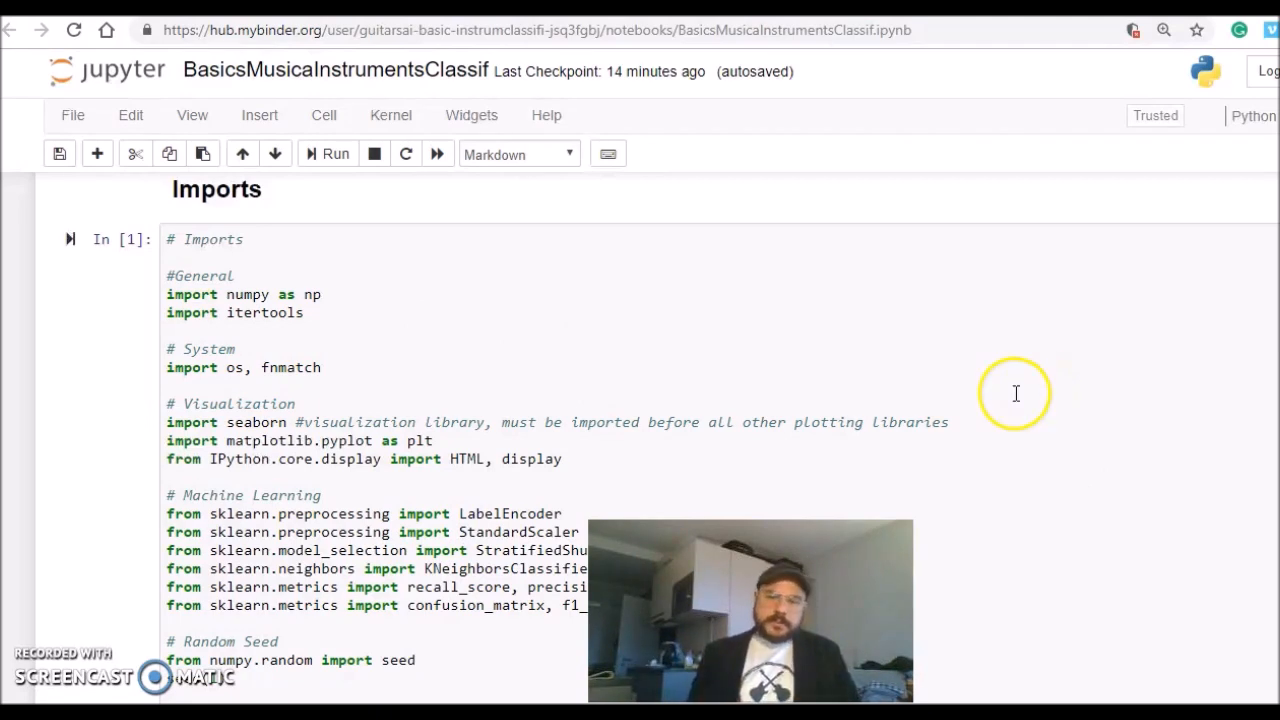
pyautogui.moveTo(1050, 392)
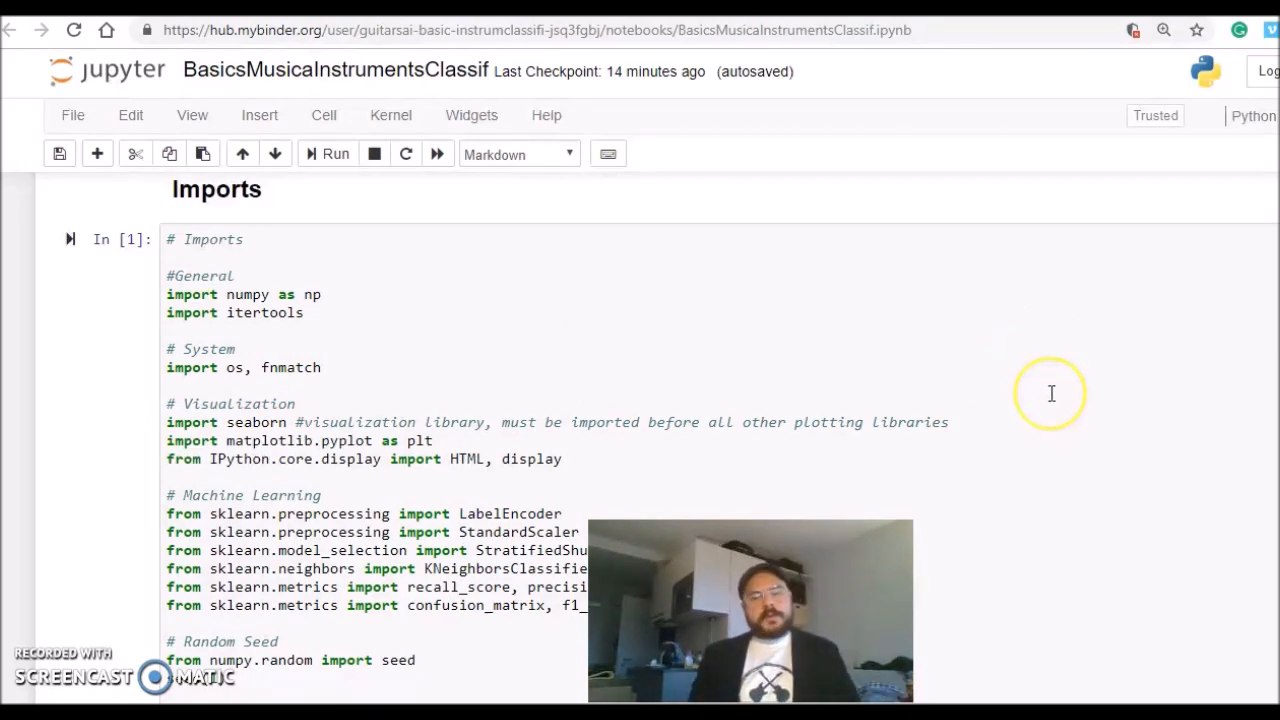
pyautogui.moveTo(1052, 364)
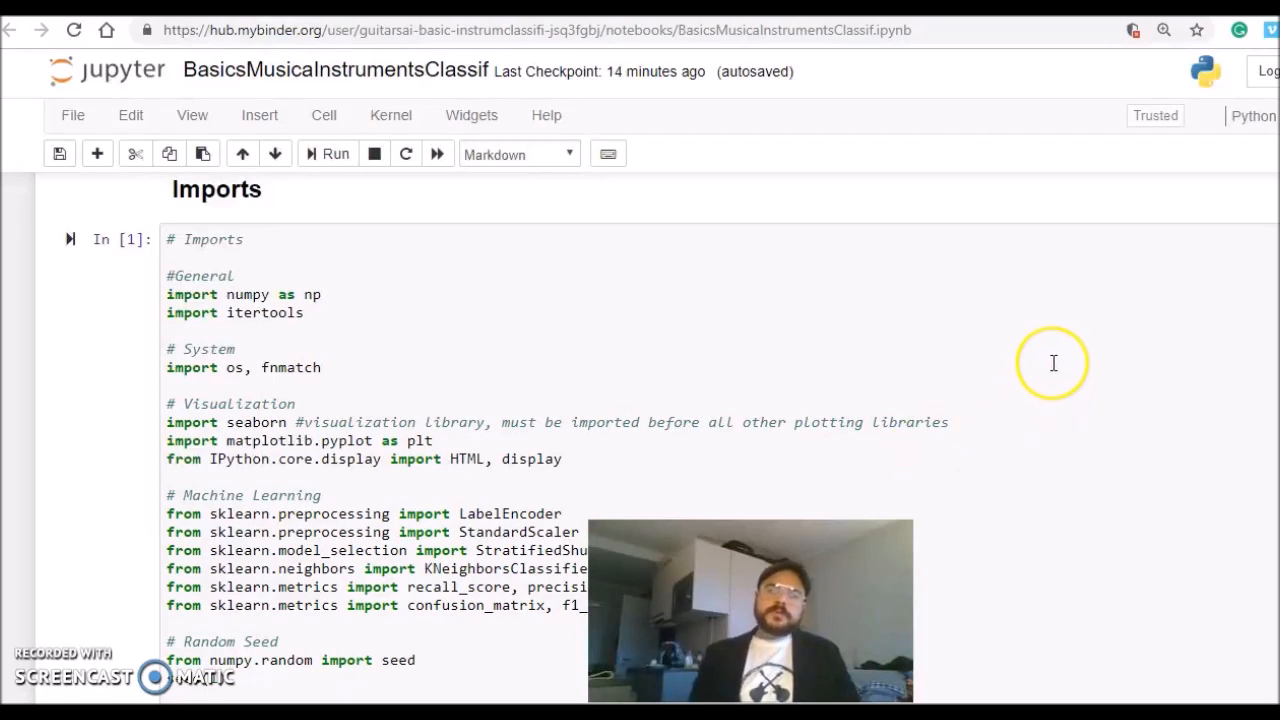
pyautogui.moveTo(1052, 344)
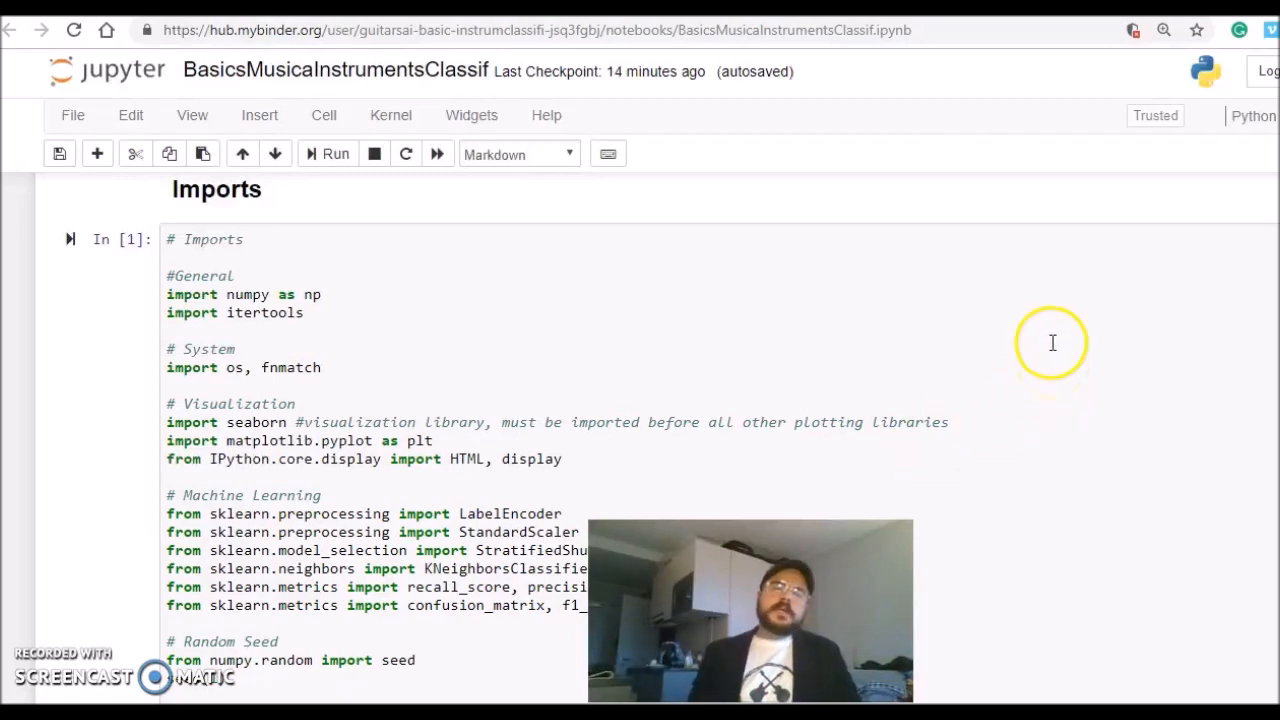
pyautogui.moveTo(462, 320)
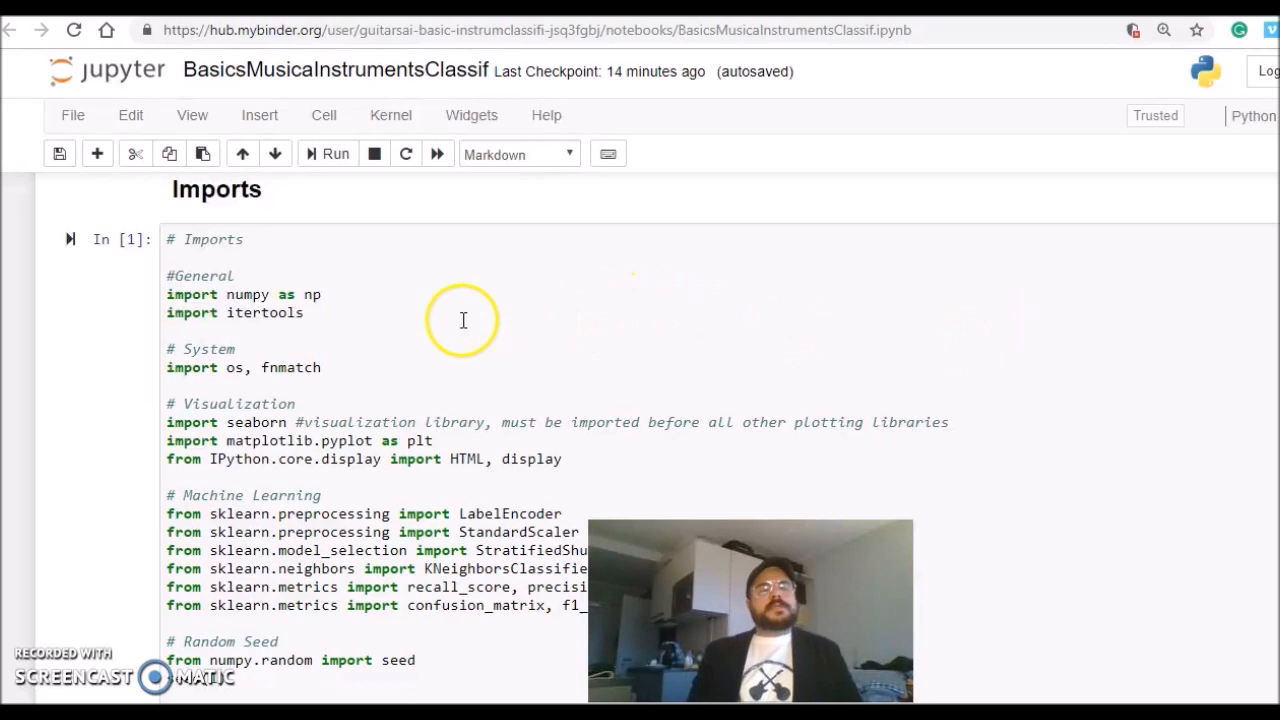
pyautogui.moveTo(624, 376)
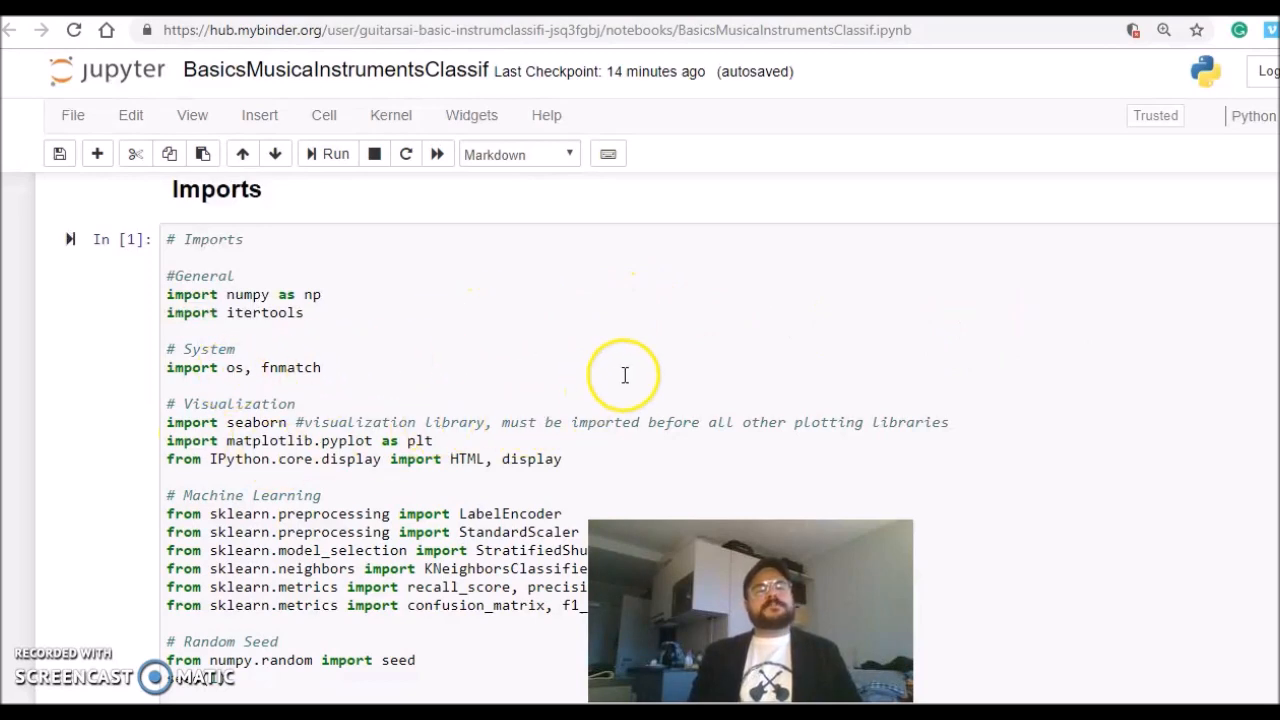
pyautogui.moveTo(322, 354)
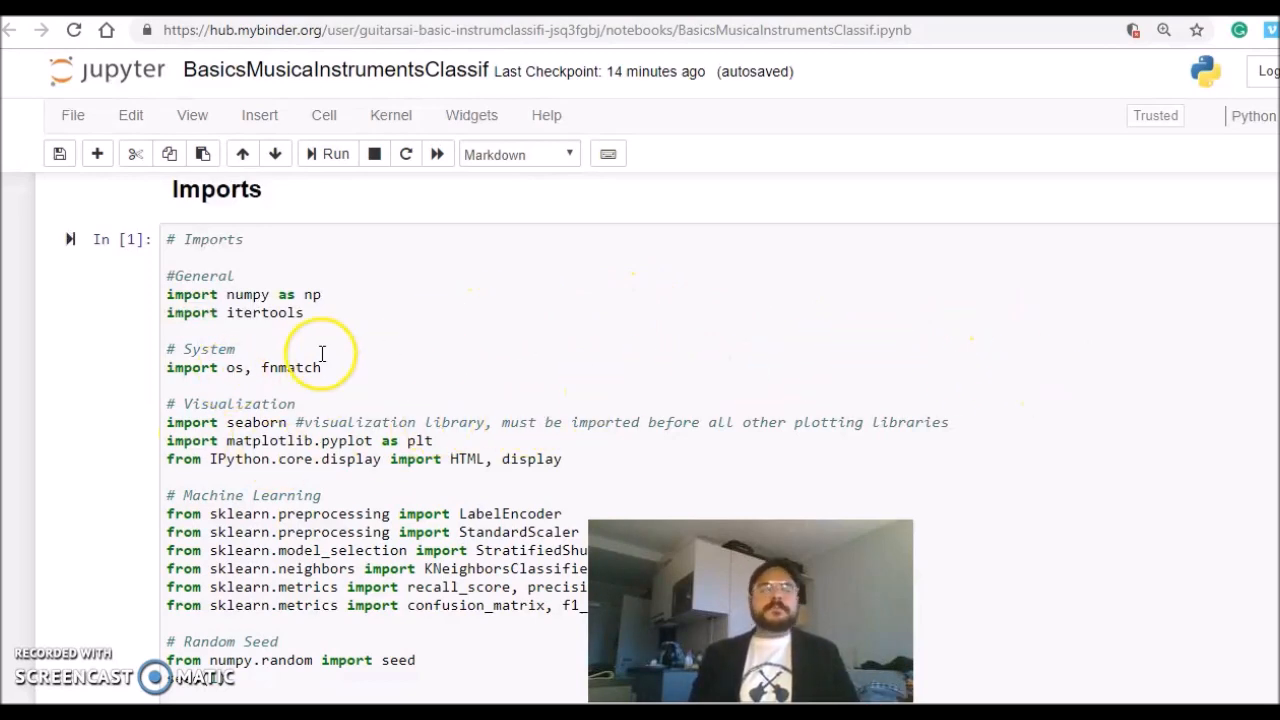
pyautogui.scroll(-3)
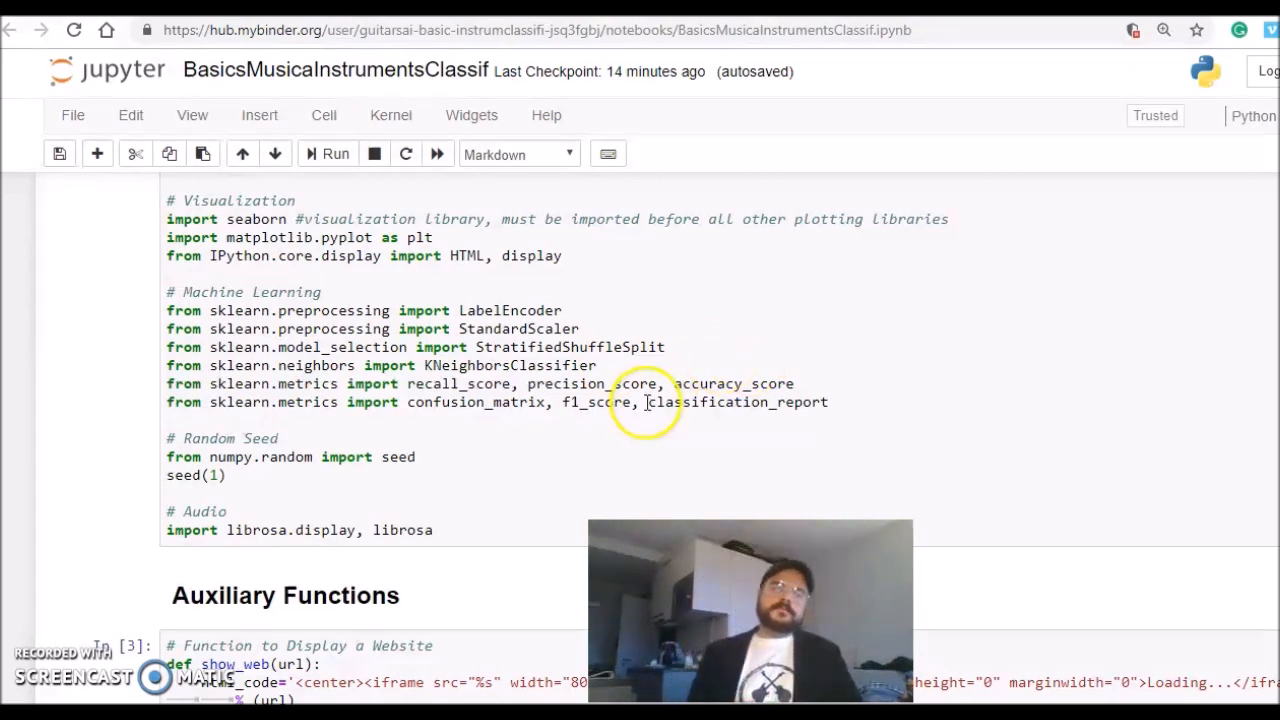
pyautogui.moveTo(676, 344)
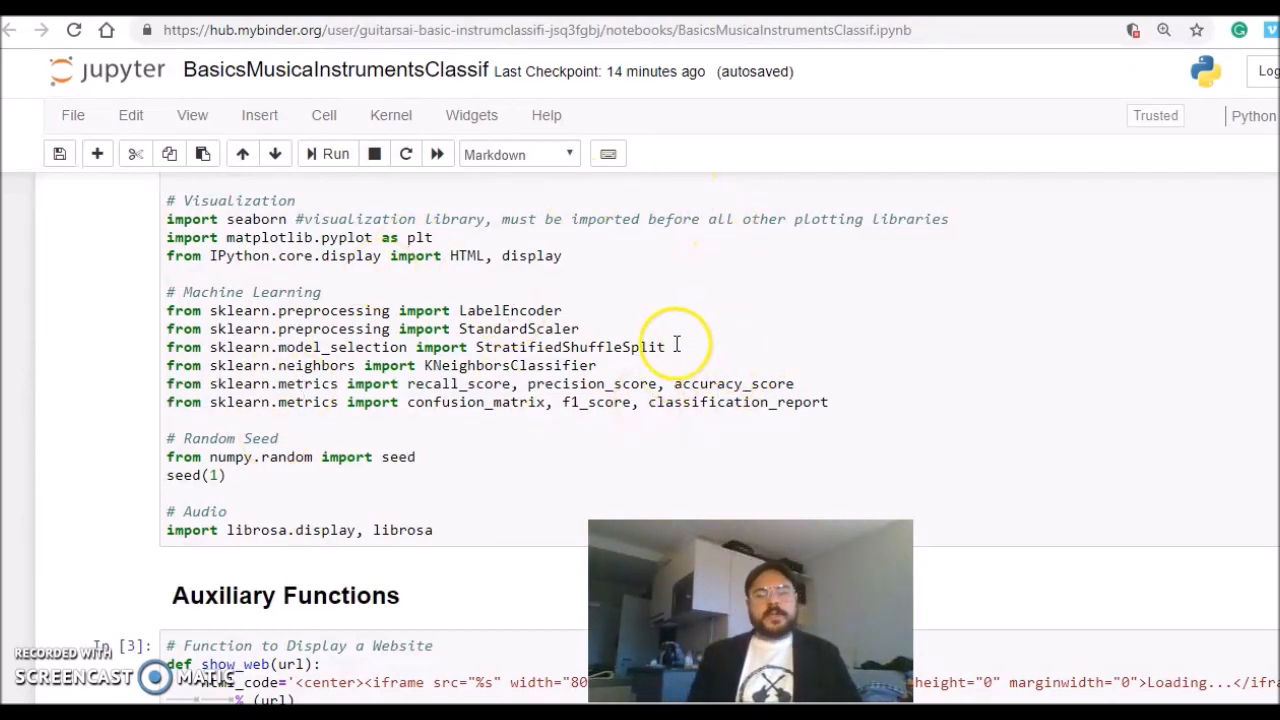
pyautogui.scroll(-3)
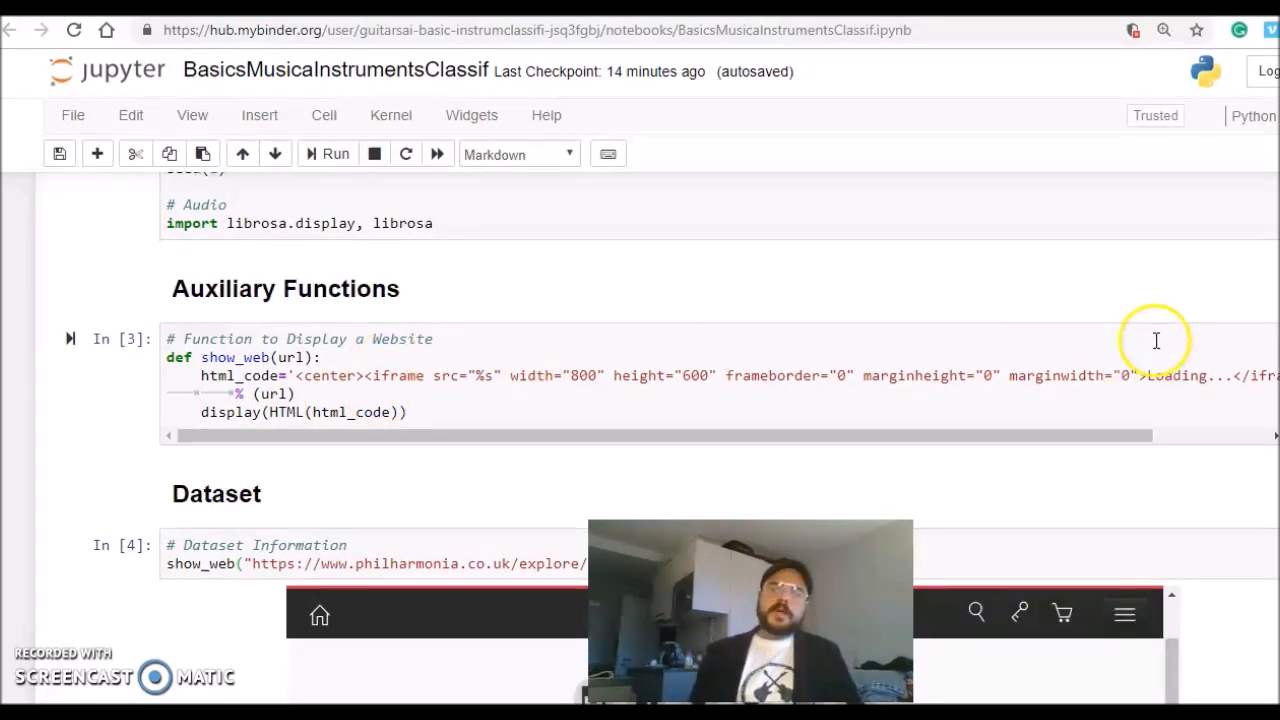
pyautogui.scroll(-3)
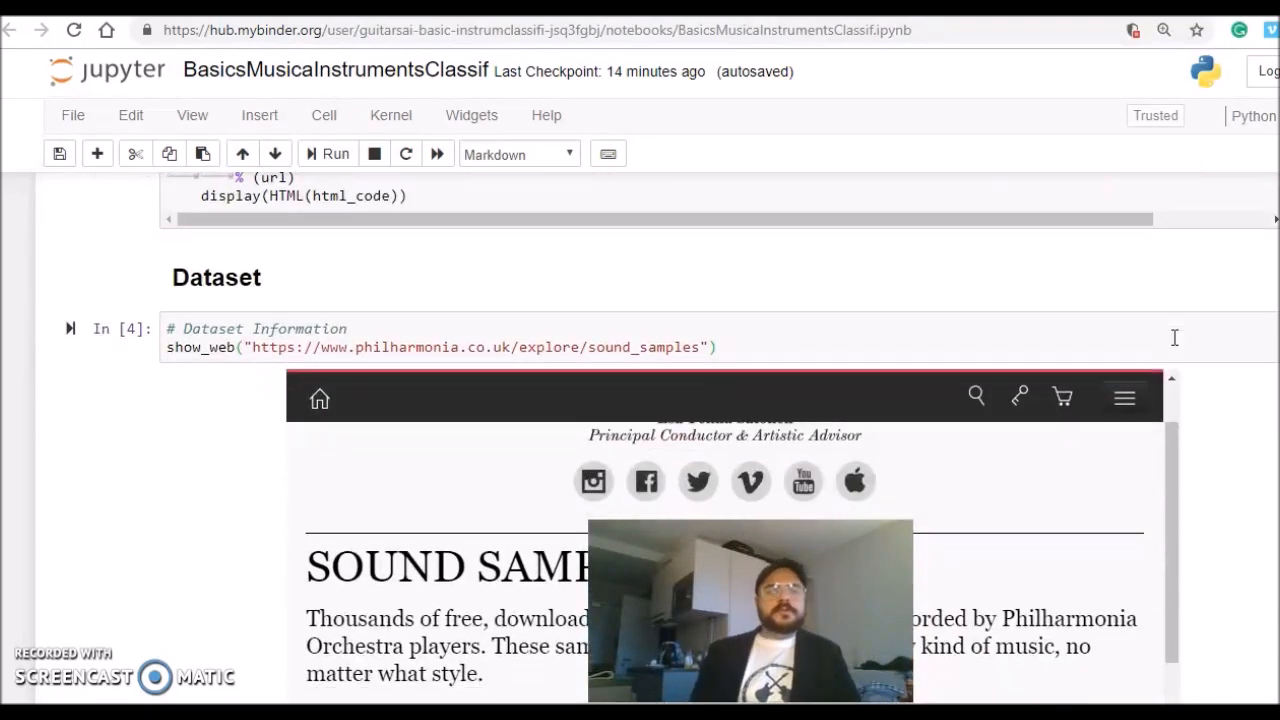
pyautogui.scroll(-3)
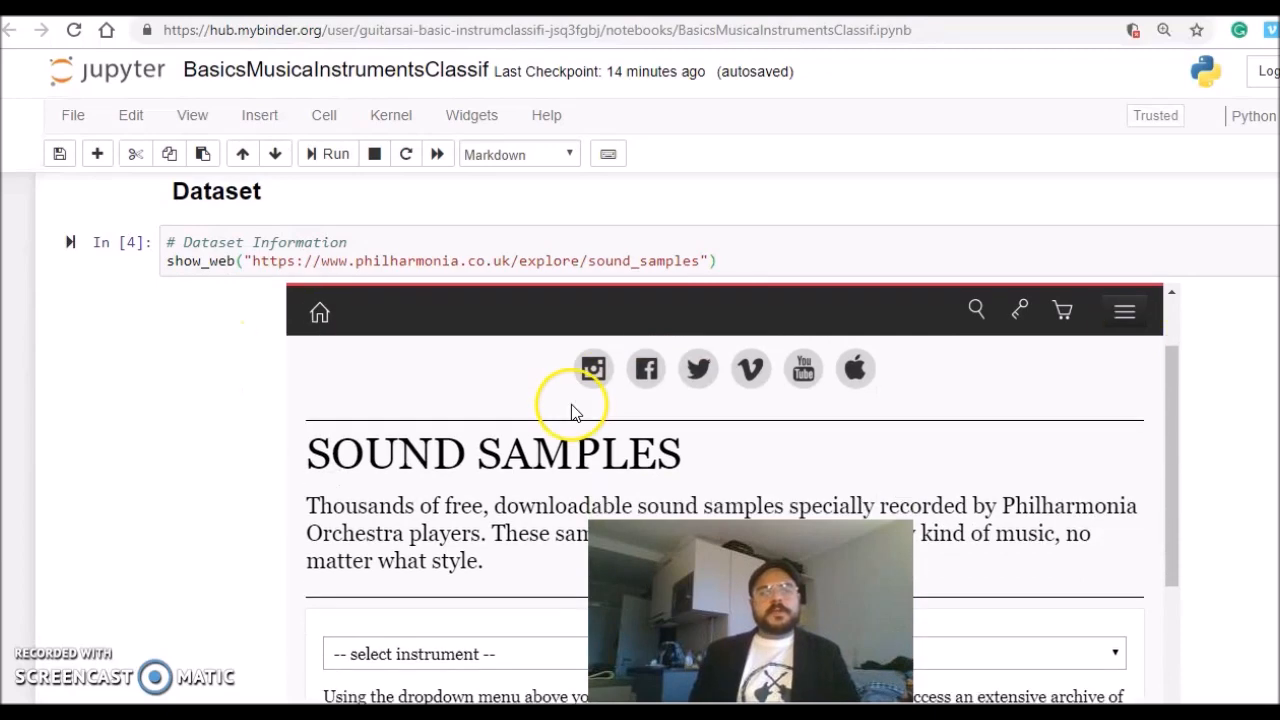
pyautogui.scroll(-3)
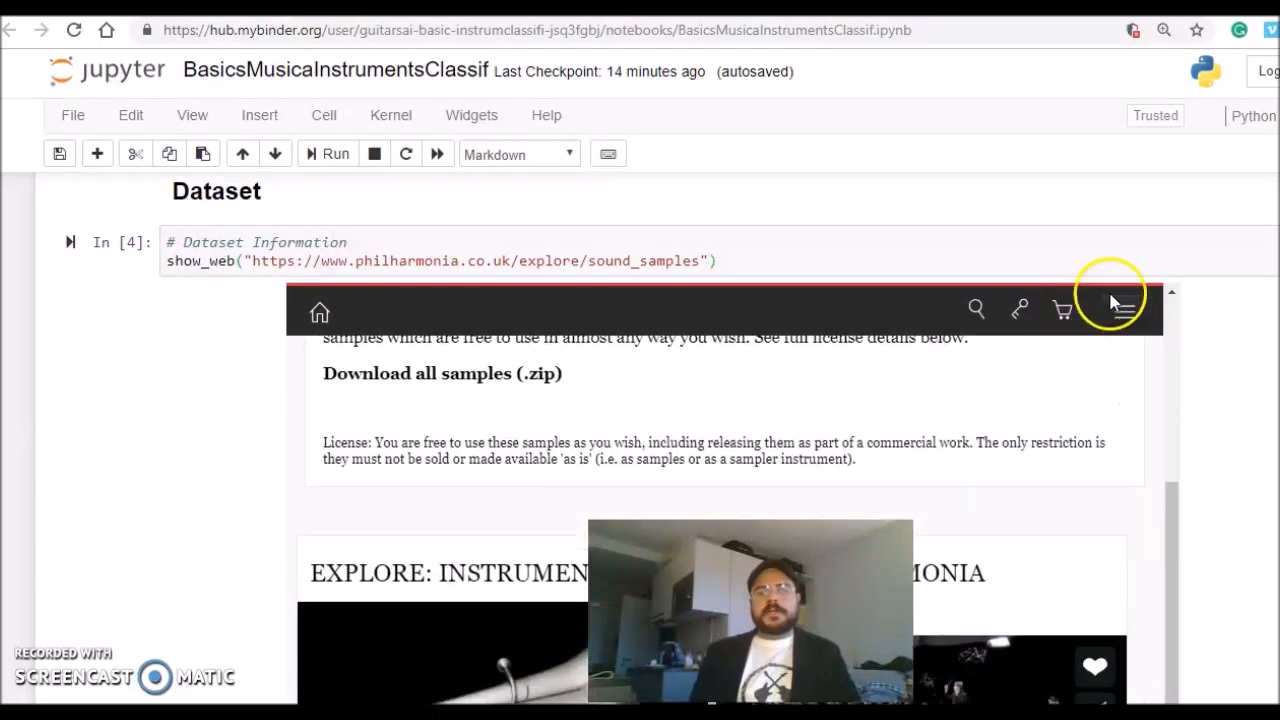
pyautogui.scroll(-3)
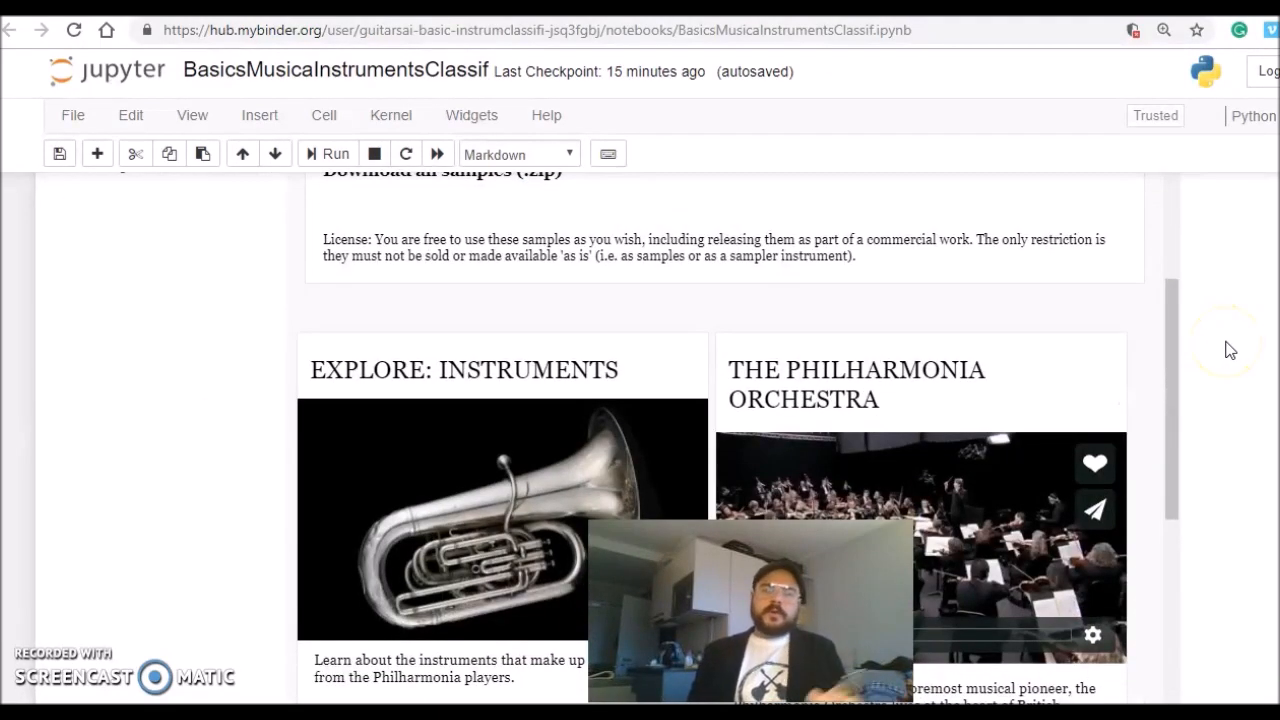
pyautogui.moveTo(1232, 364)
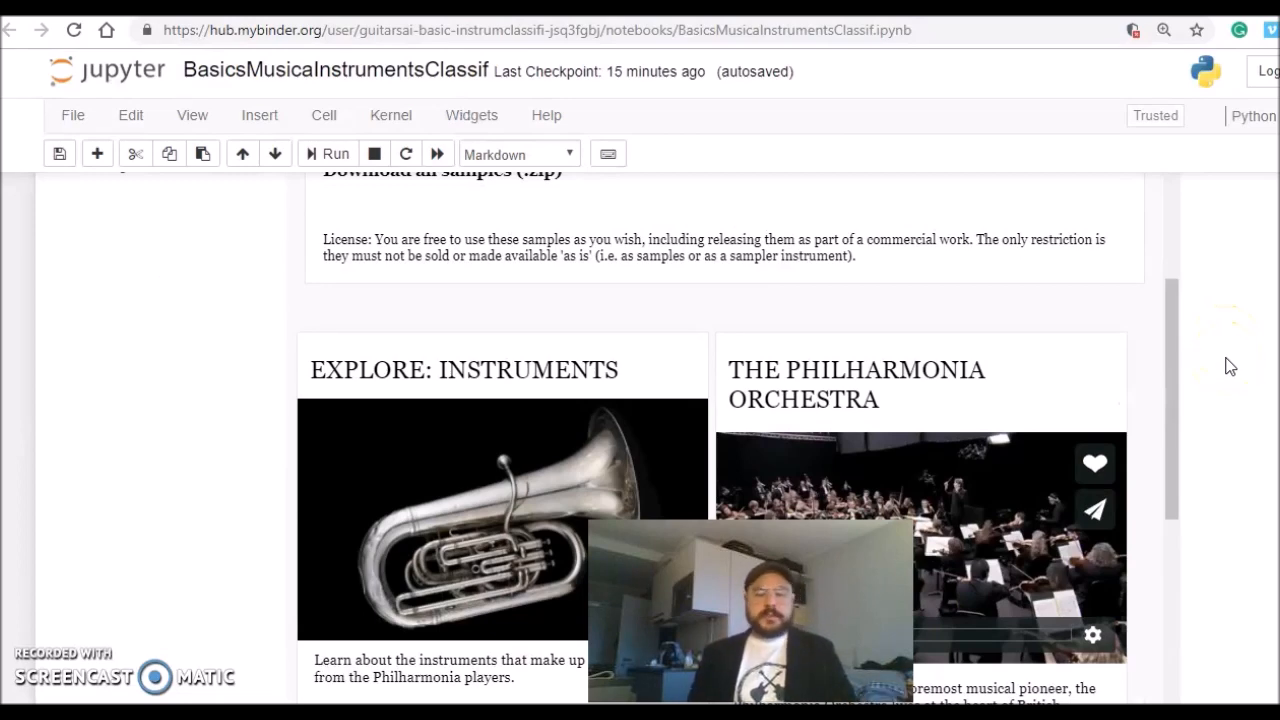
pyautogui.scroll(-3)
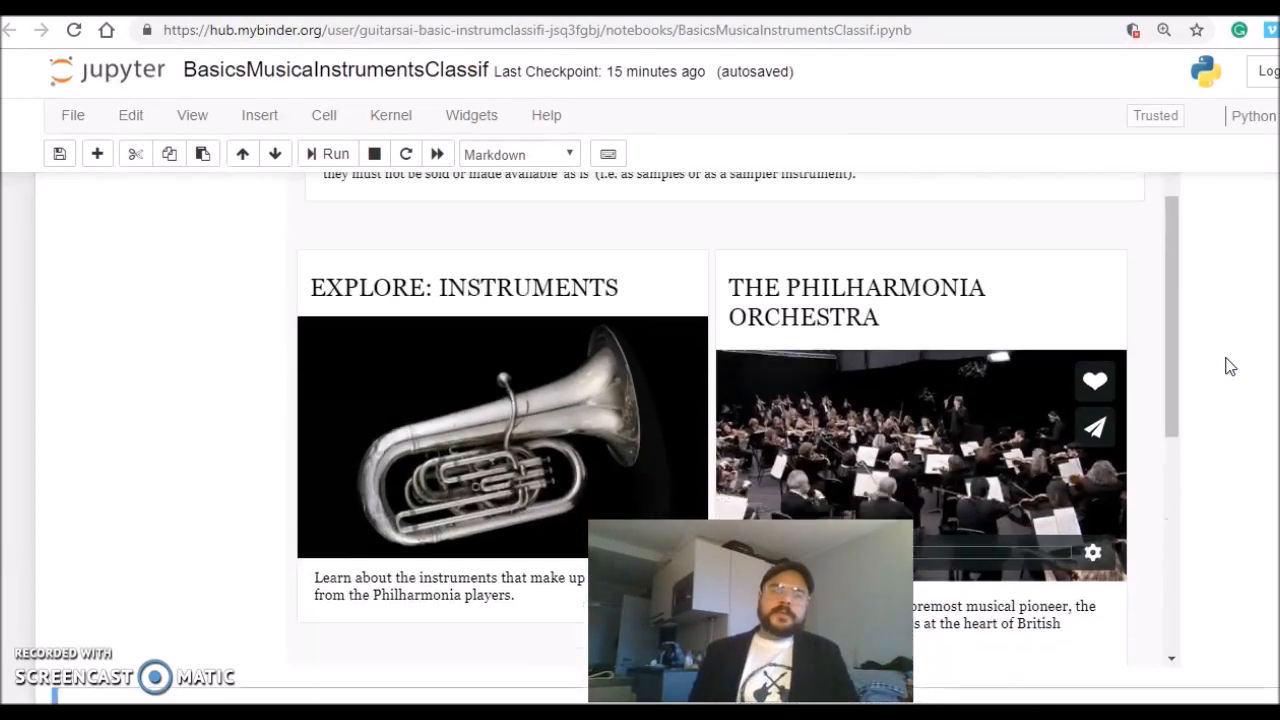
pyautogui.scroll(-3)
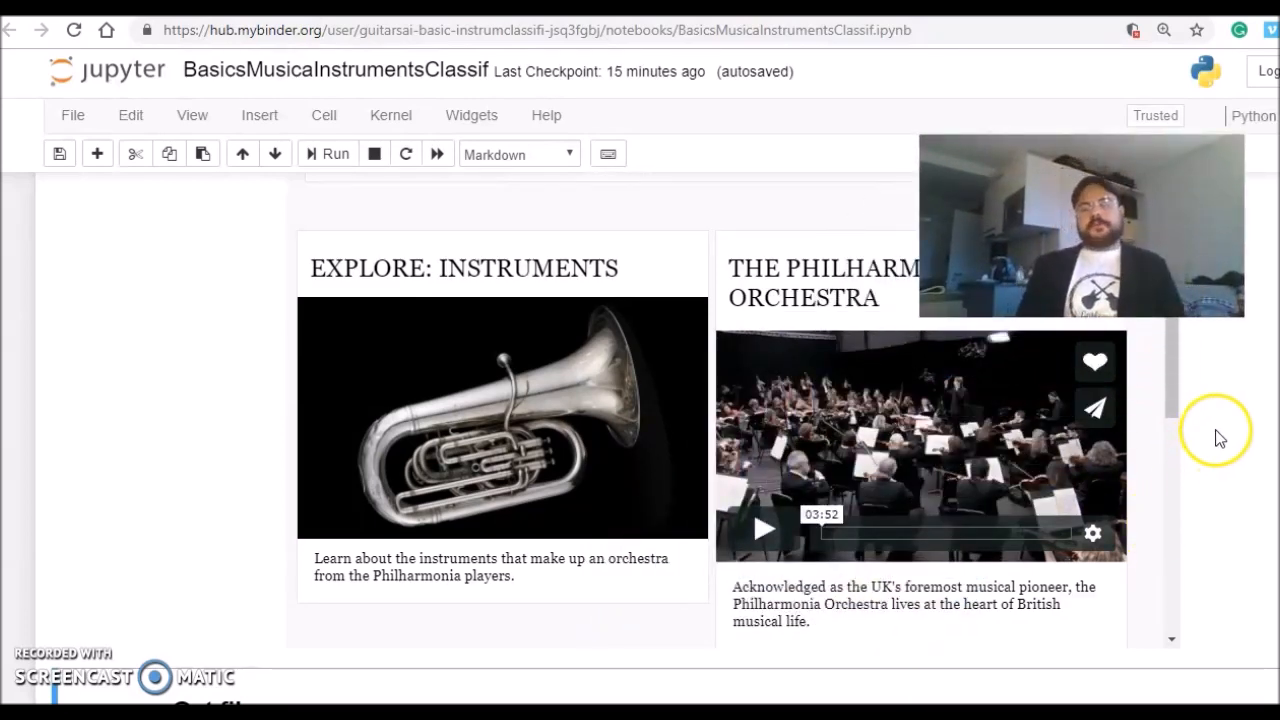
pyautogui.scroll(-3)
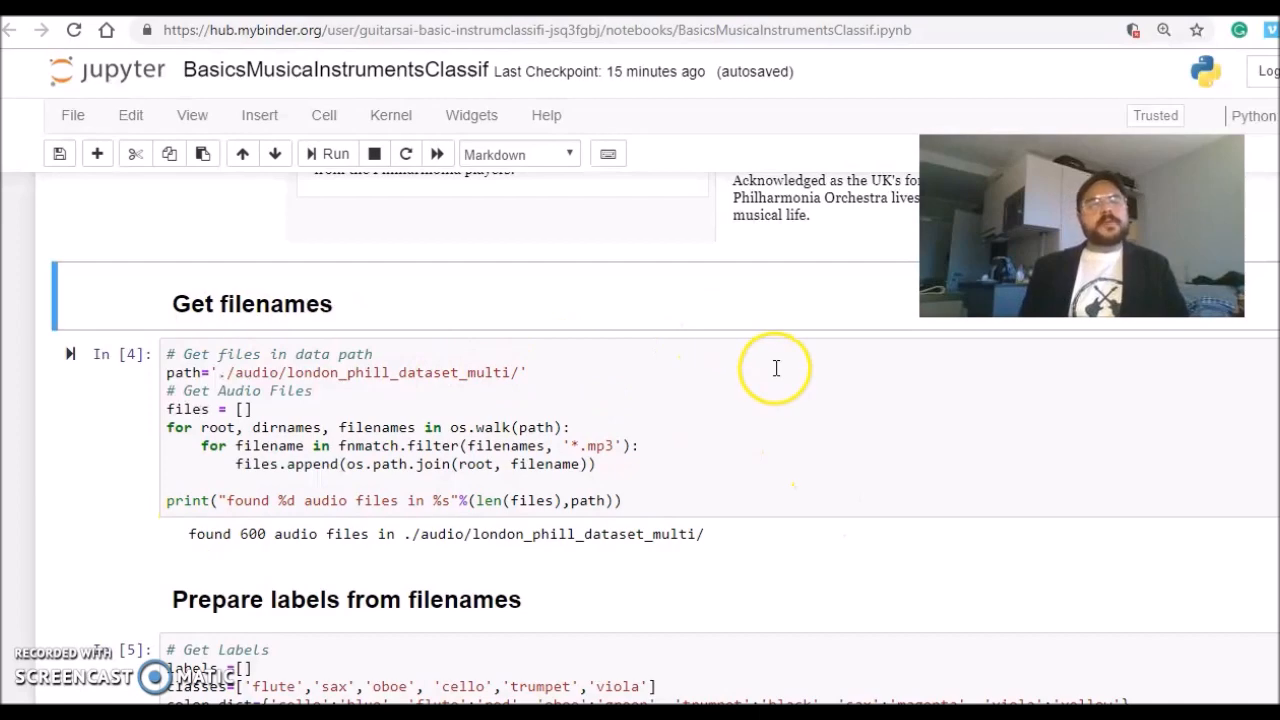
pyautogui.scroll(-3)
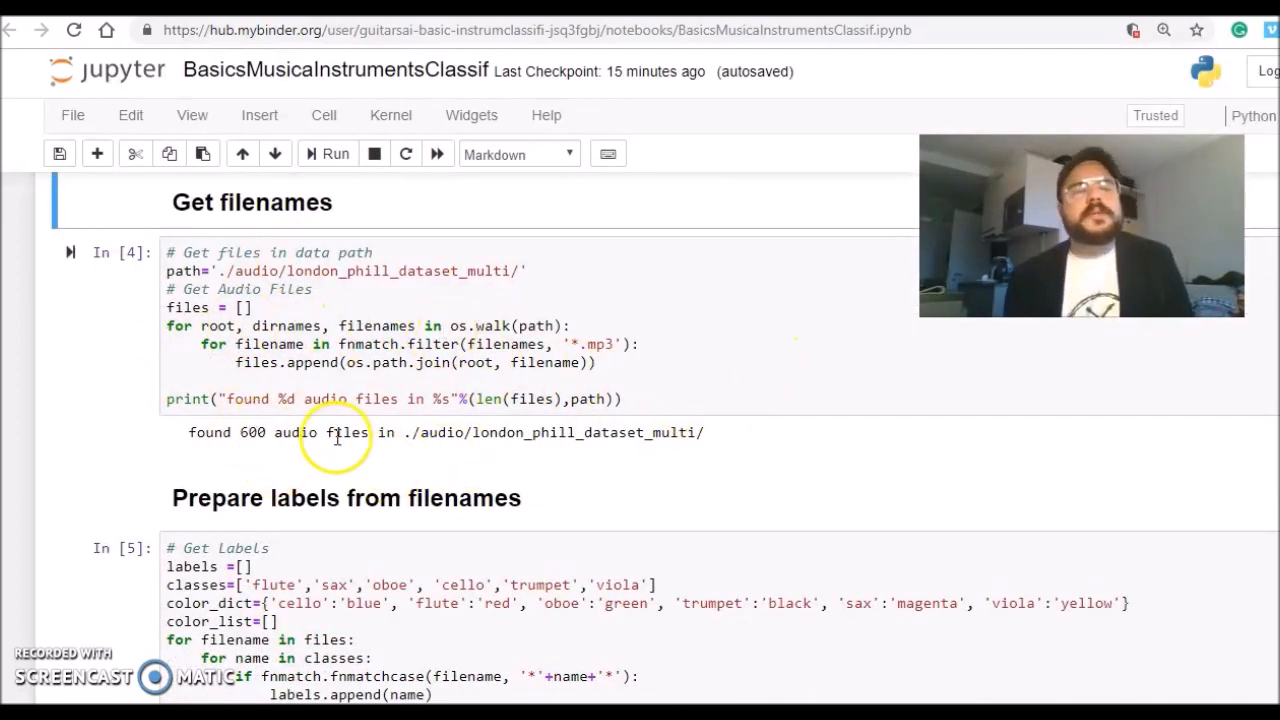
pyautogui.moveTo(660, 440)
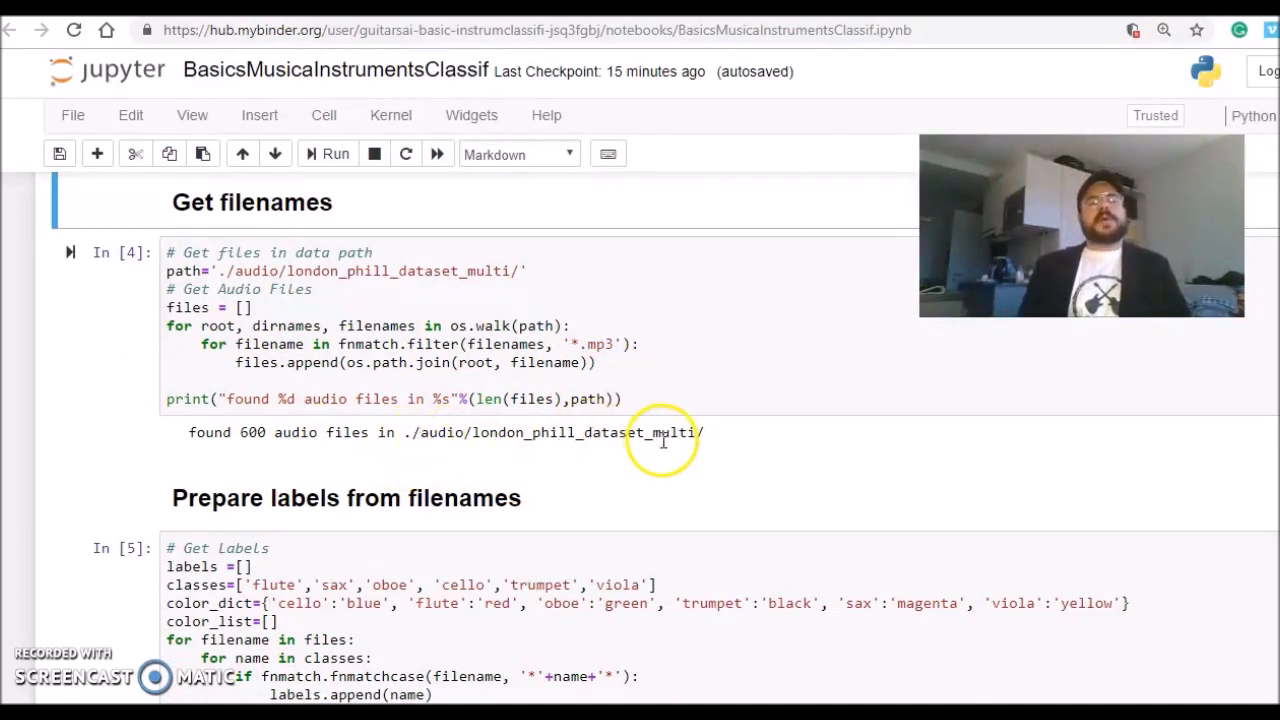
pyautogui.moveTo(886, 356)
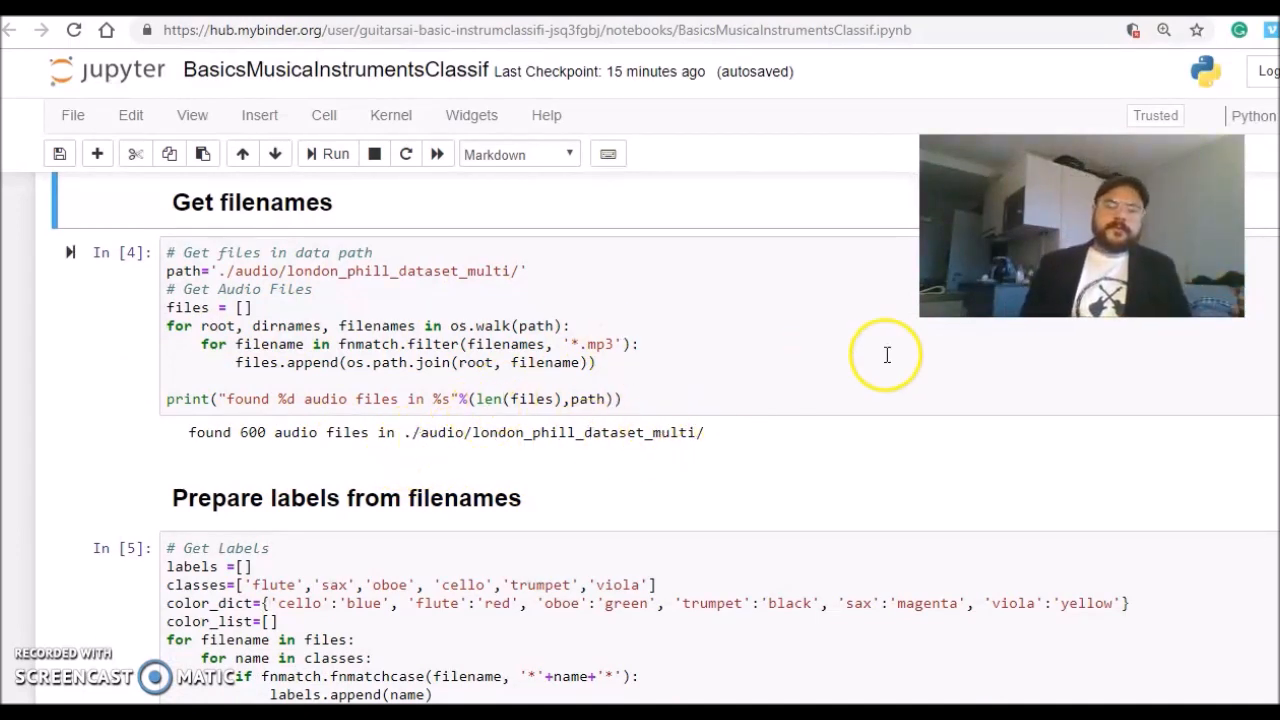
pyautogui.moveTo(784, 424)
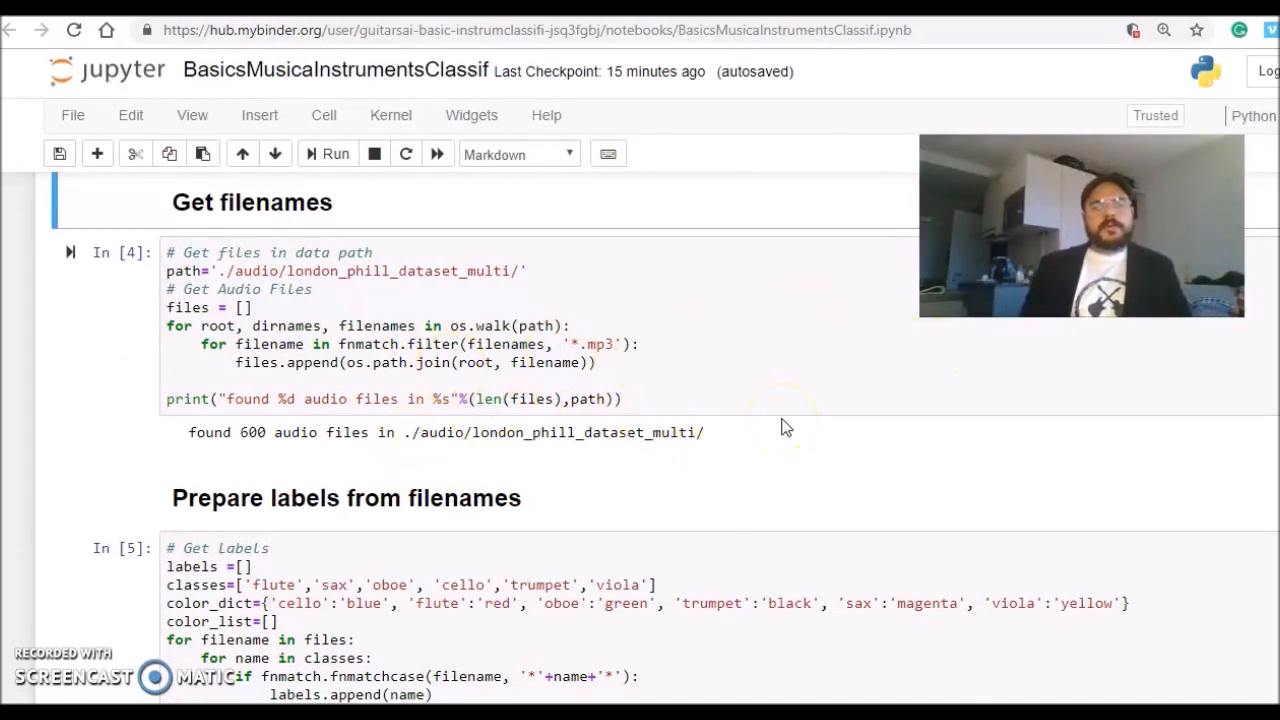
pyautogui.moveTo(530, 458)
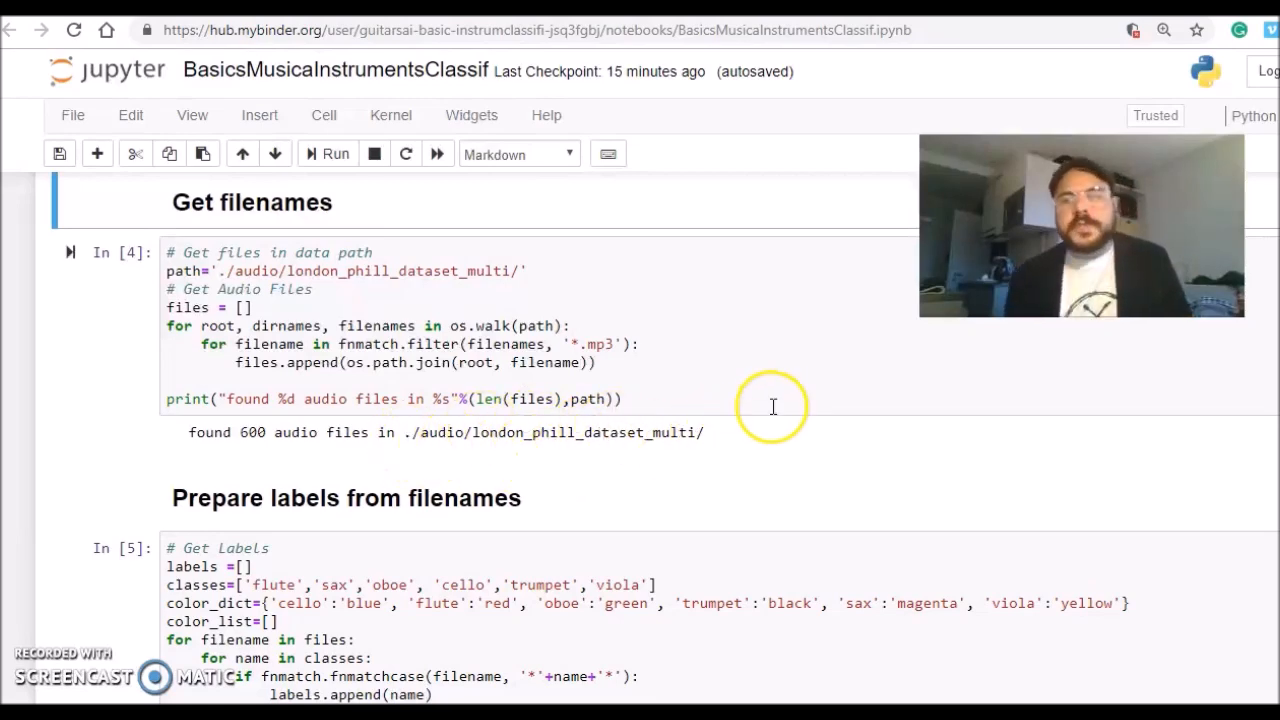
pyautogui.scroll(-3)
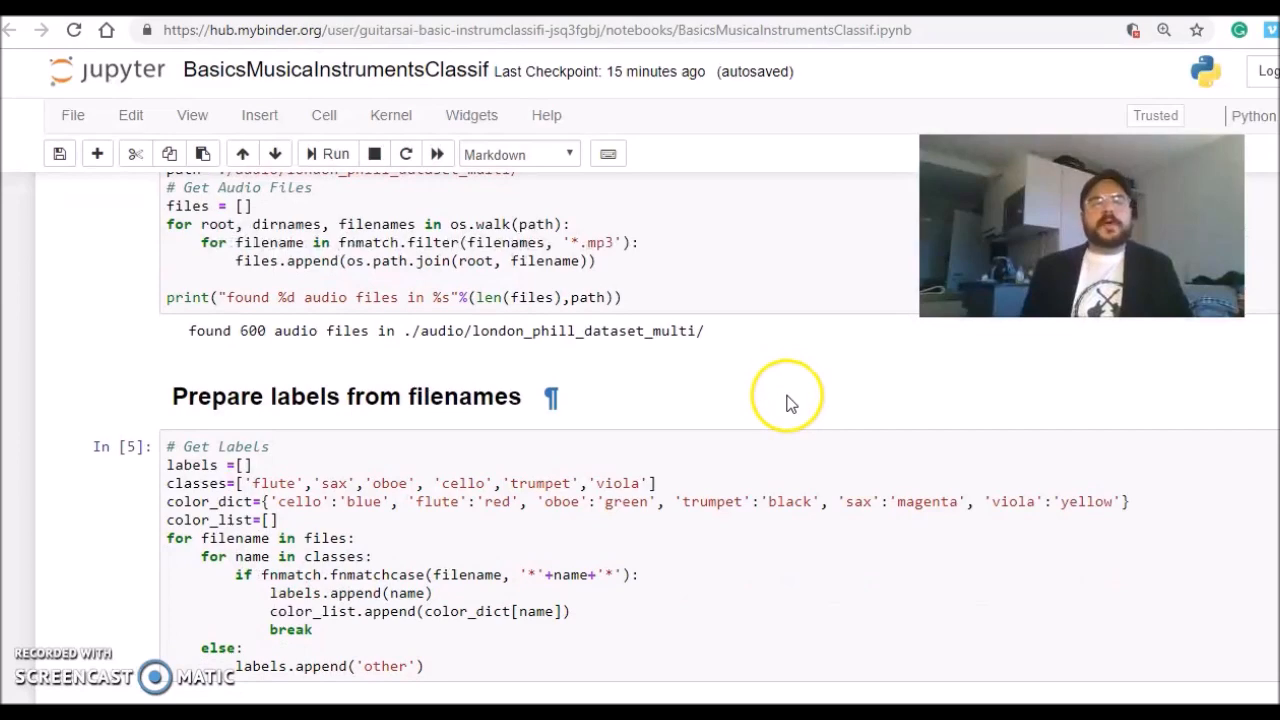
pyautogui.scroll(-3)
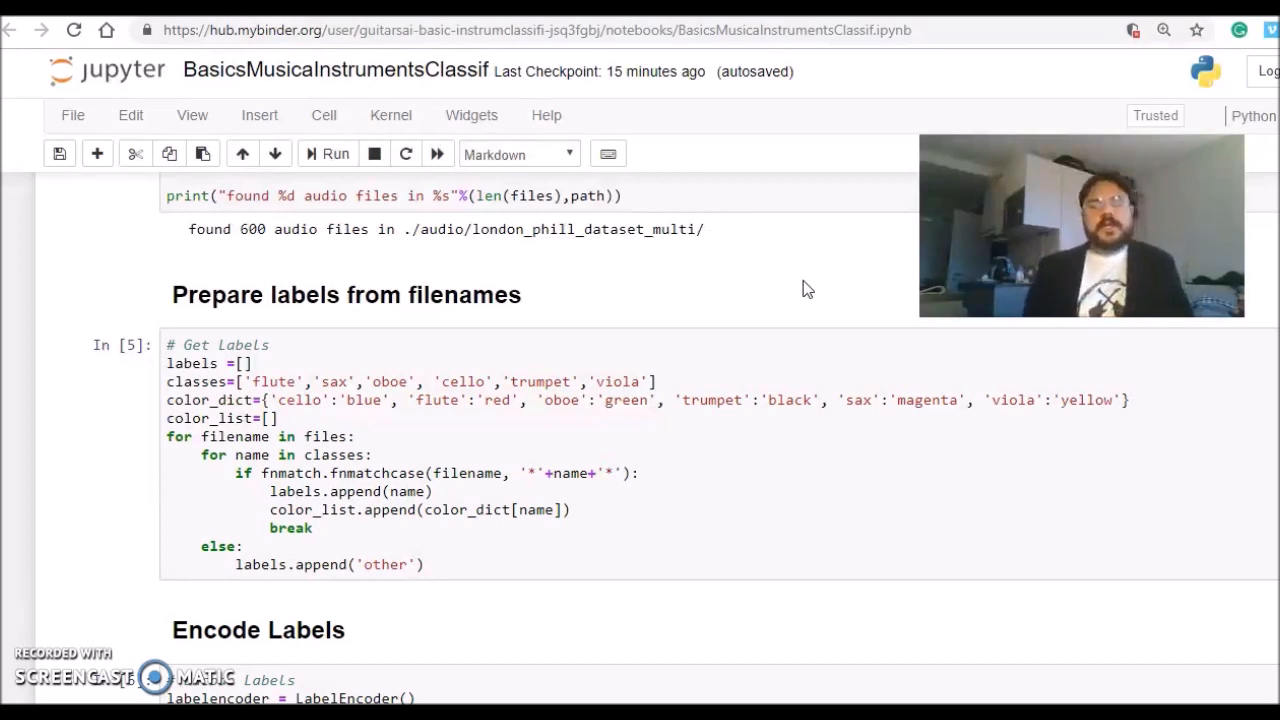
pyautogui.moveTo(780, 256)
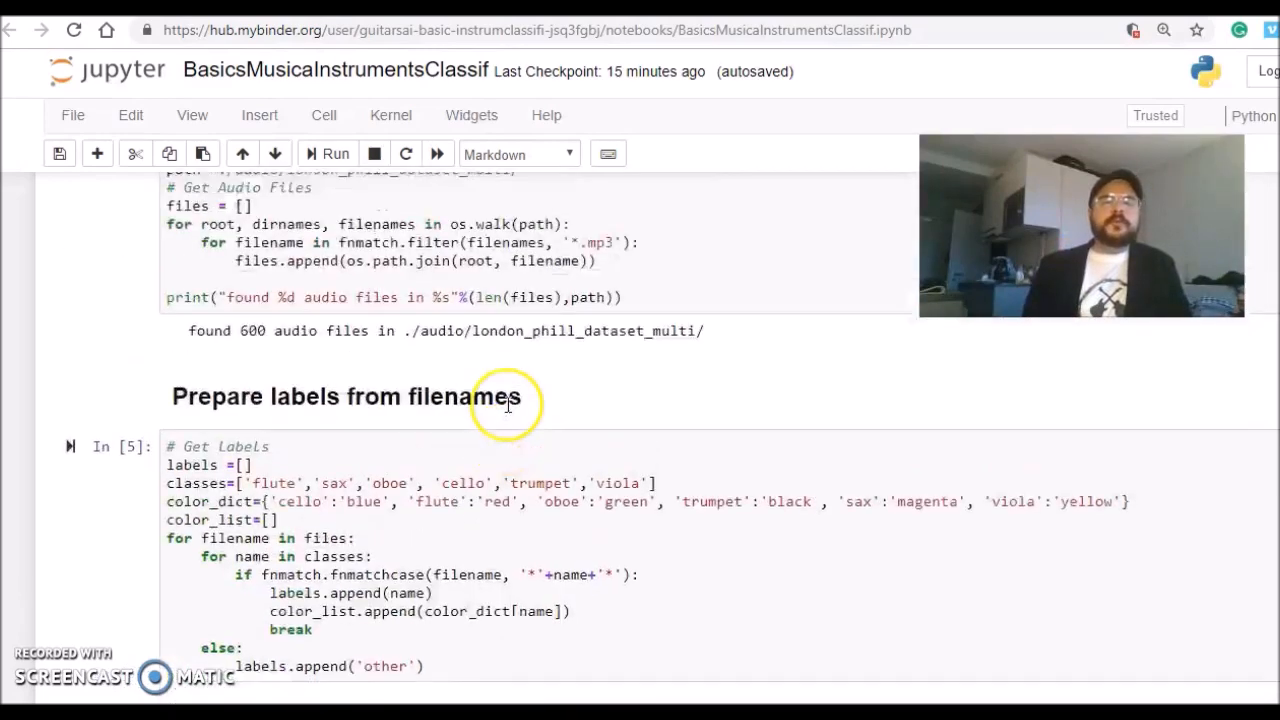
pyautogui.scroll(-3)
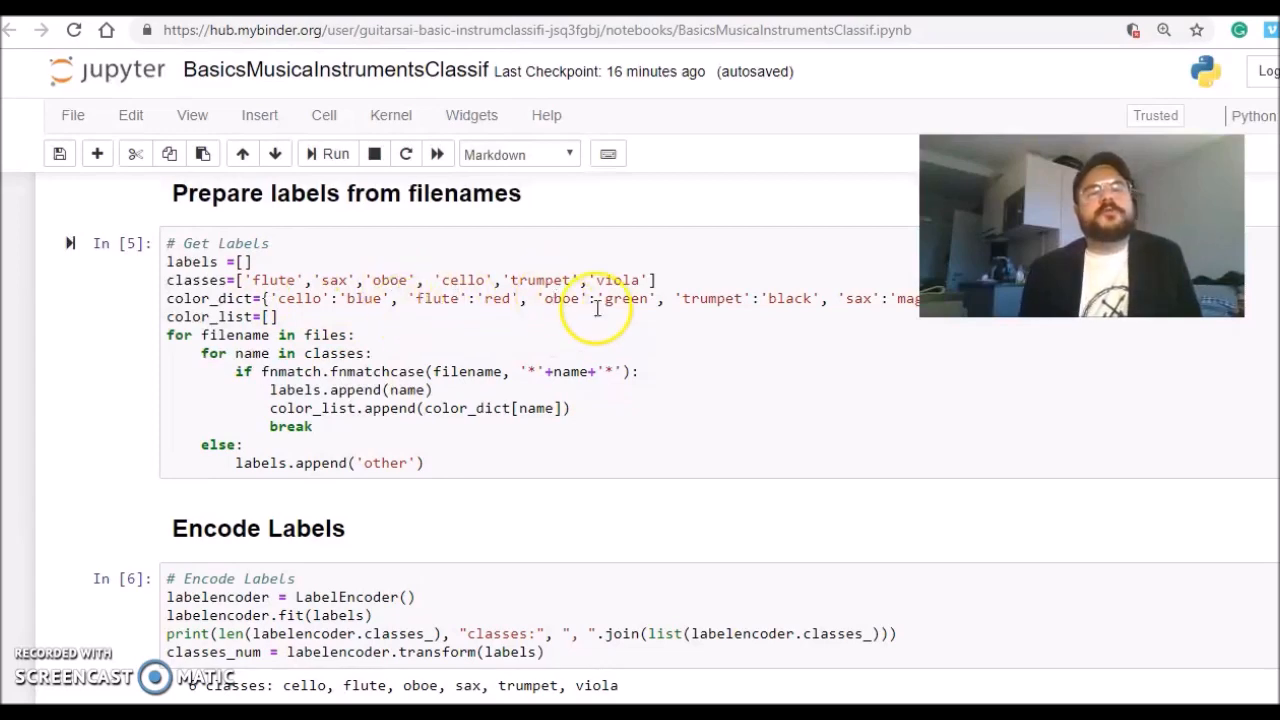
pyautogui.moveTo(764, 352)
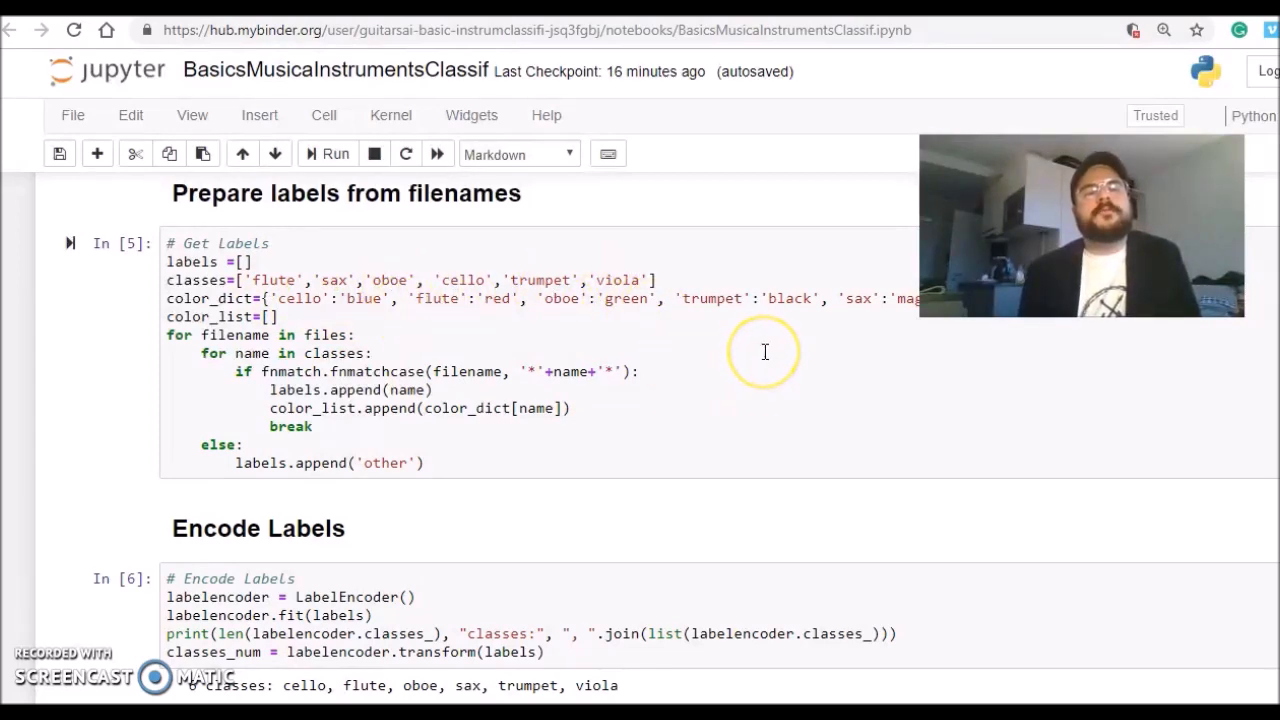
pyautogui.scroll(-3)
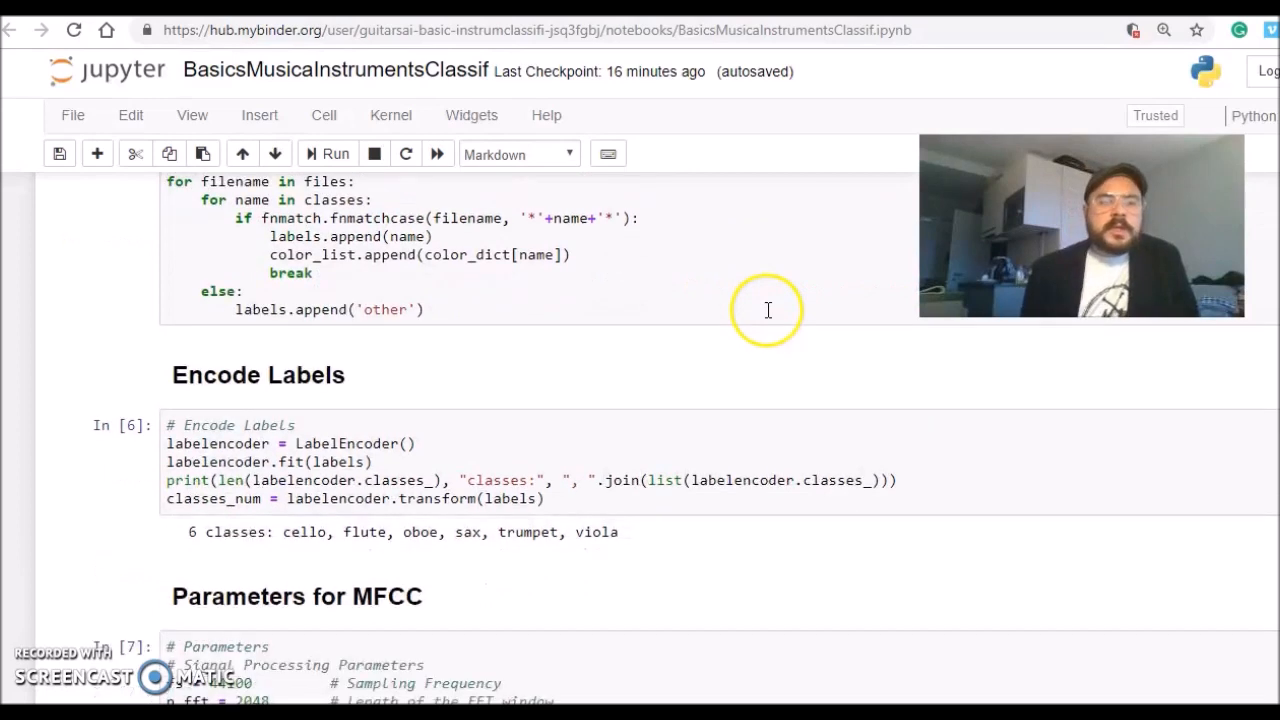
pyautogui.scroll(-3)
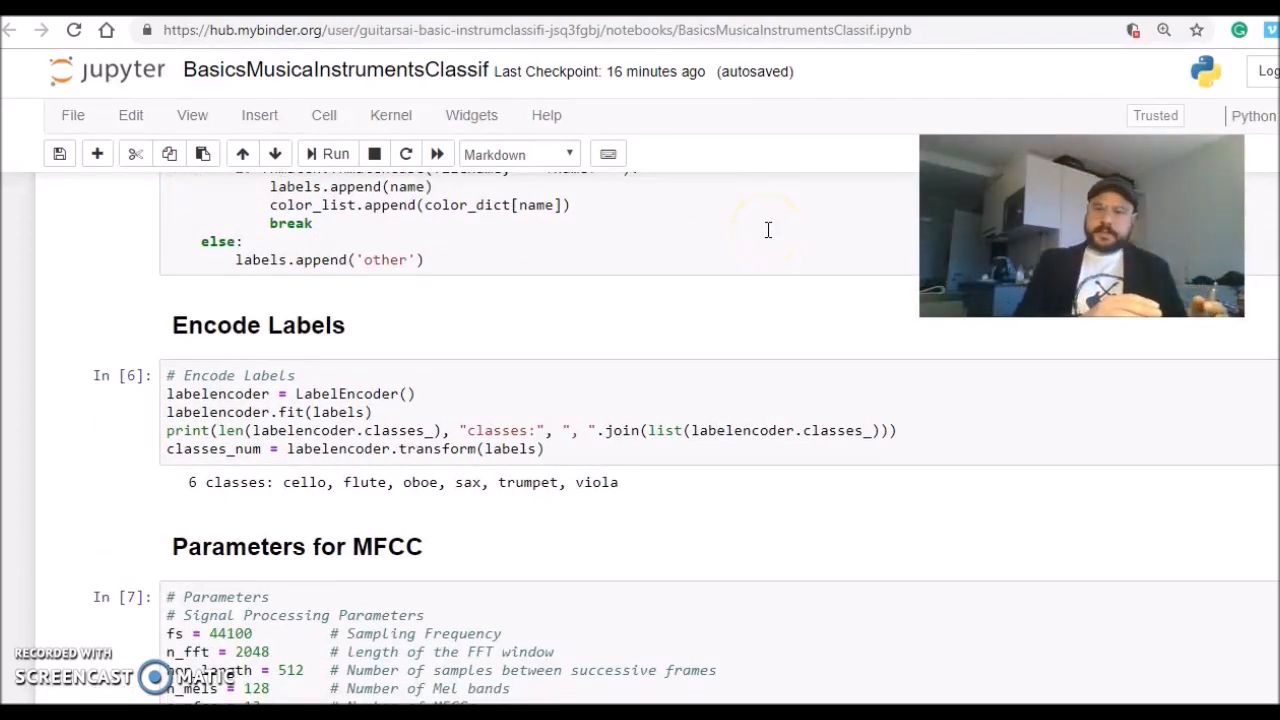
pyautogui.moveTo(740, 298)
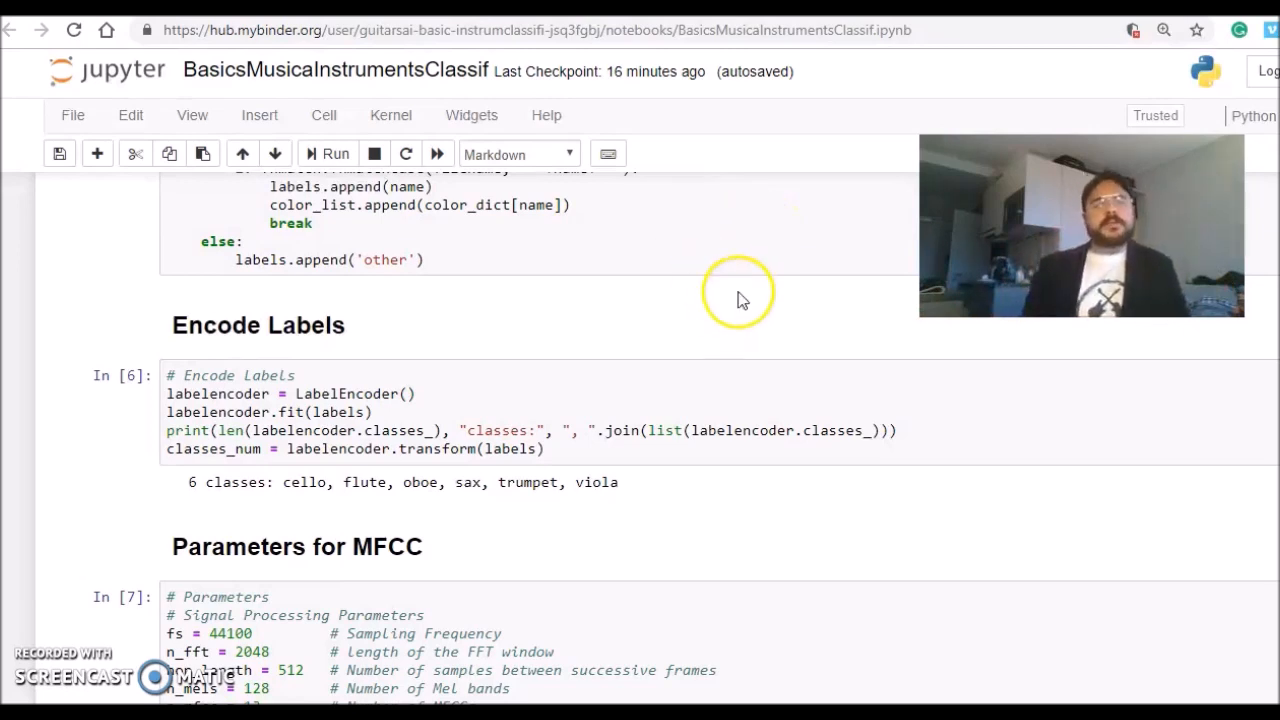
pyautogui.scroll(-3)
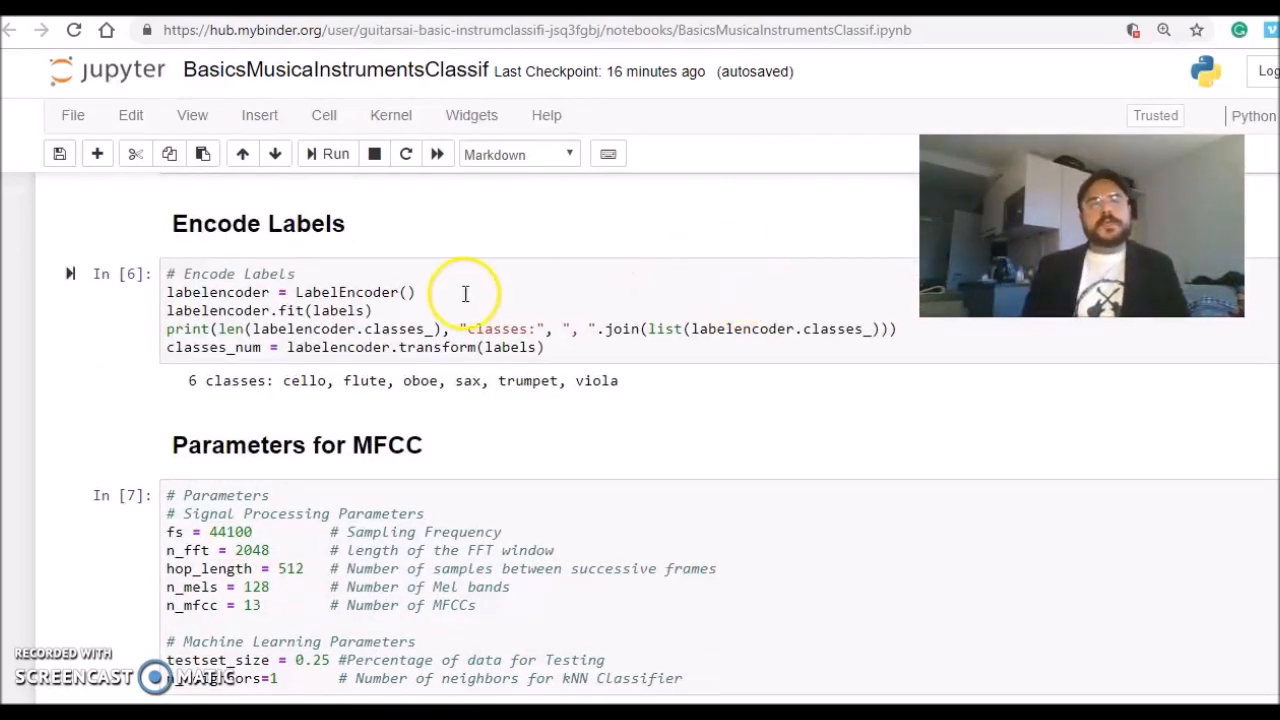
pyautogui.moveTo(624, 318)
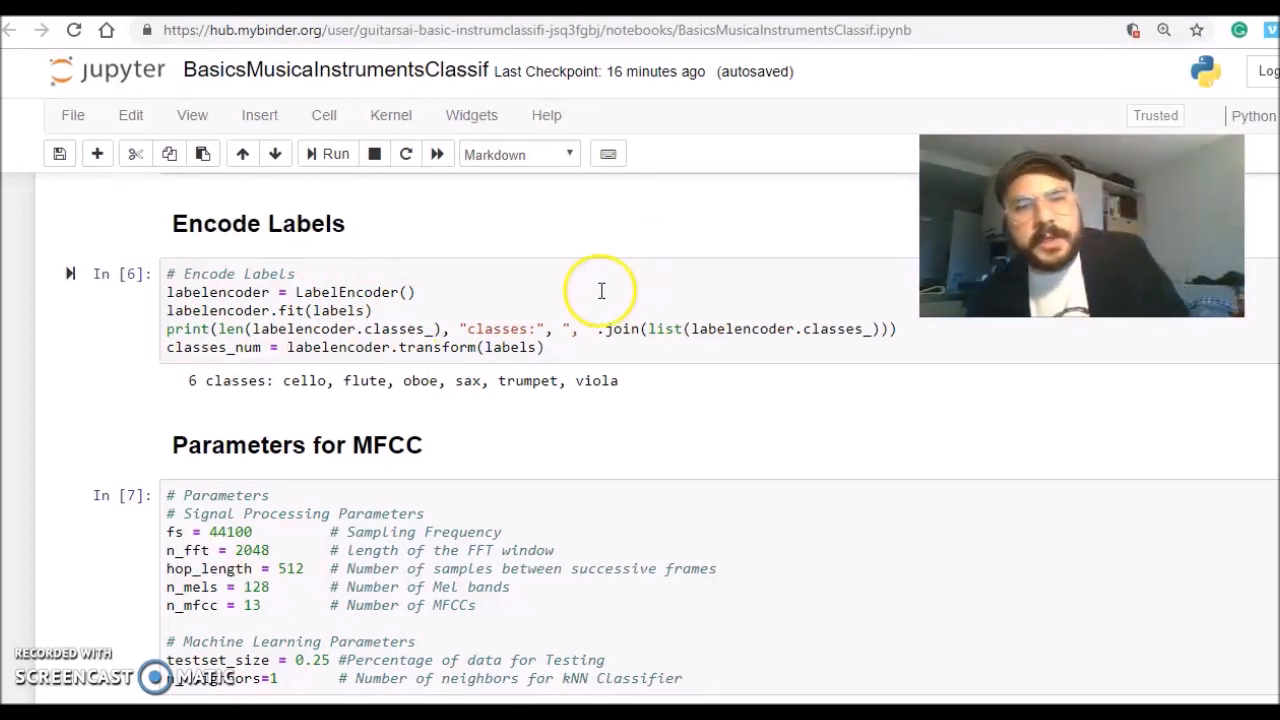
pyautogui.moveTo(728, 306)
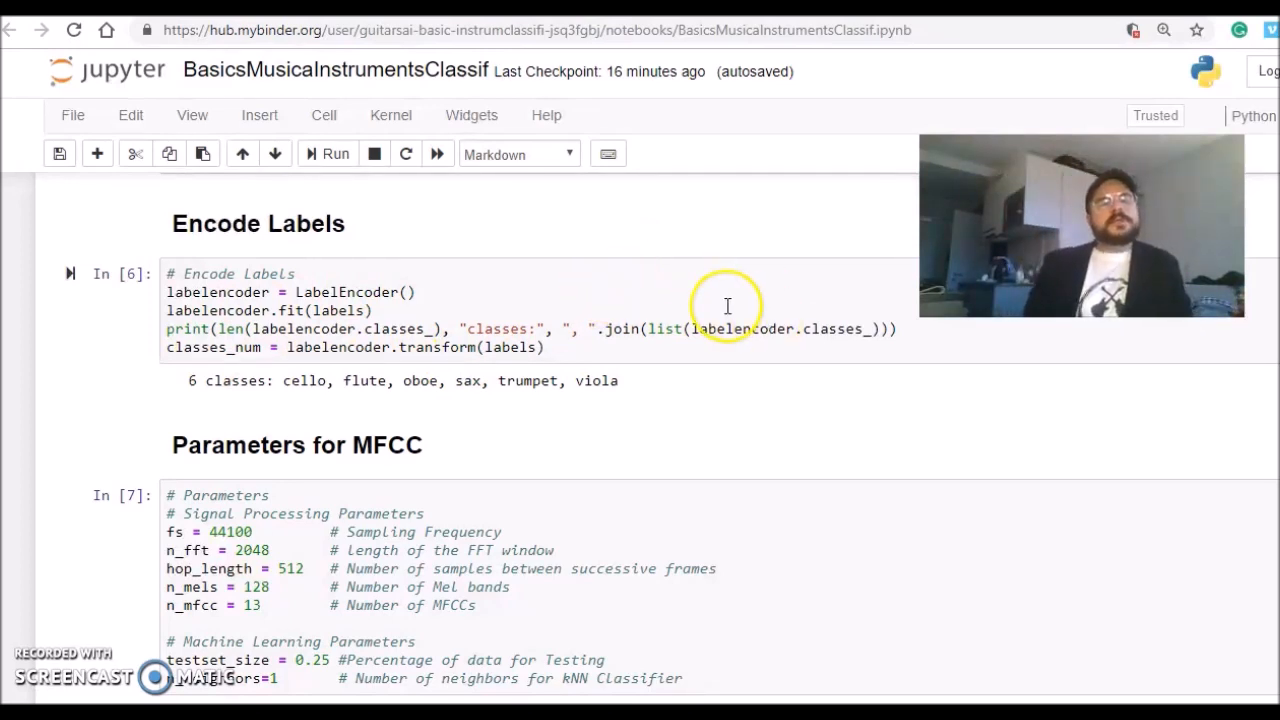
pyautogui.moveTo(758, 304)
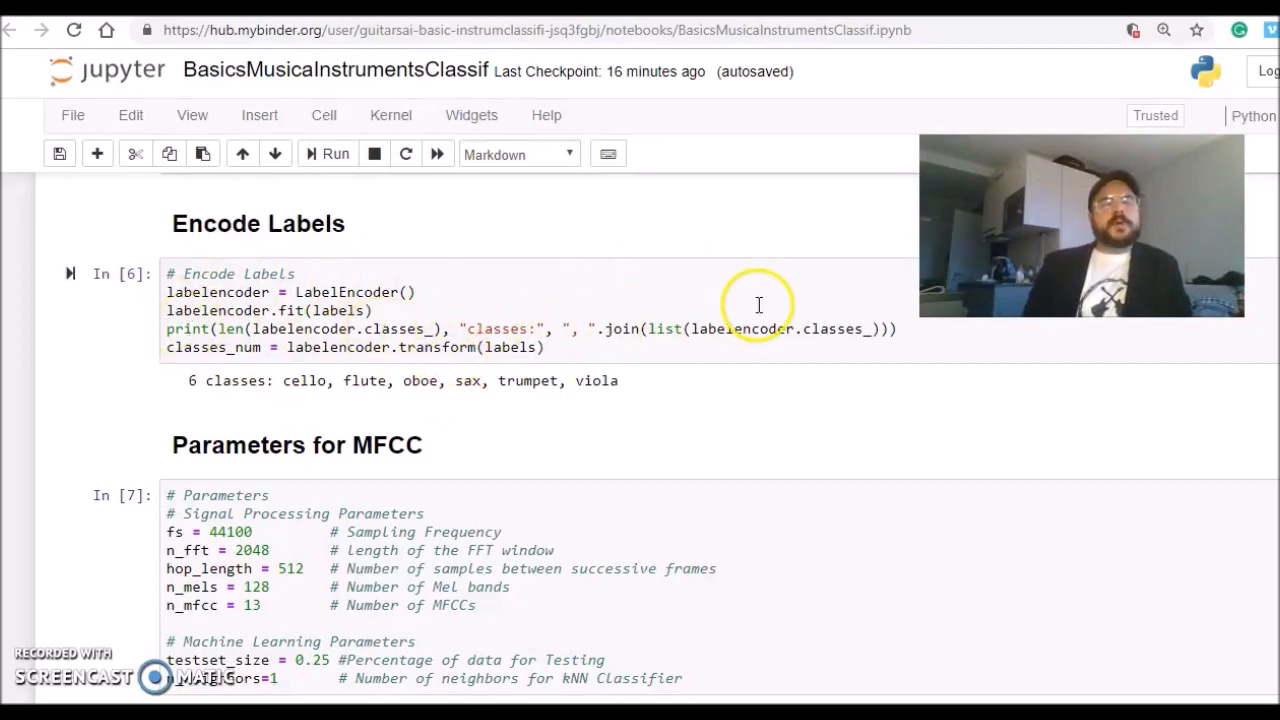